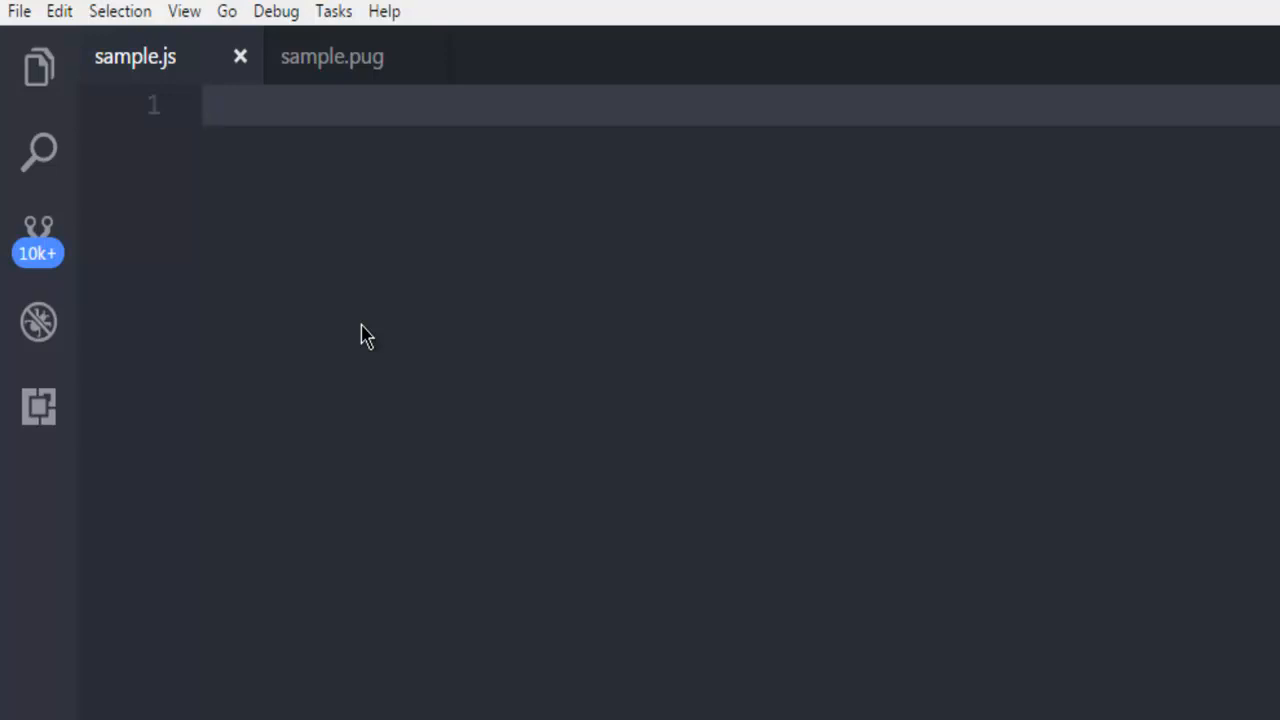
Write const express = require('express') and const app = express() at the top of sample.js.
text(const)
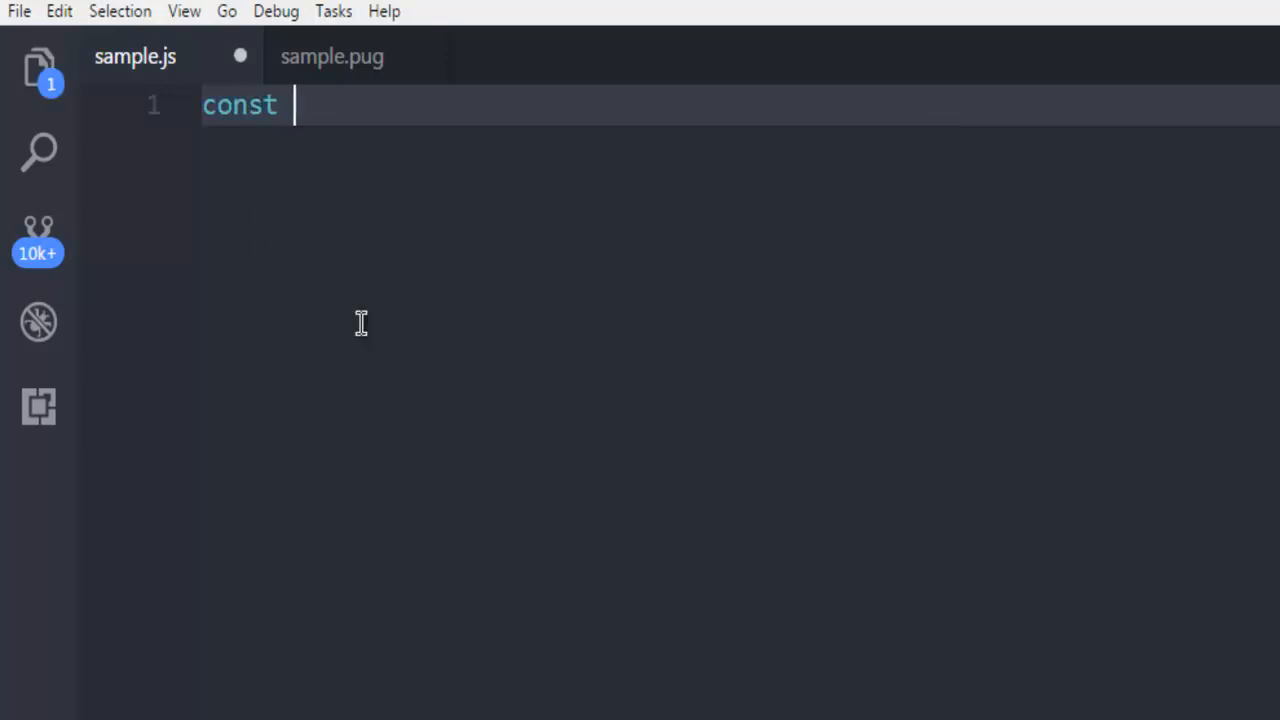
text(exp)
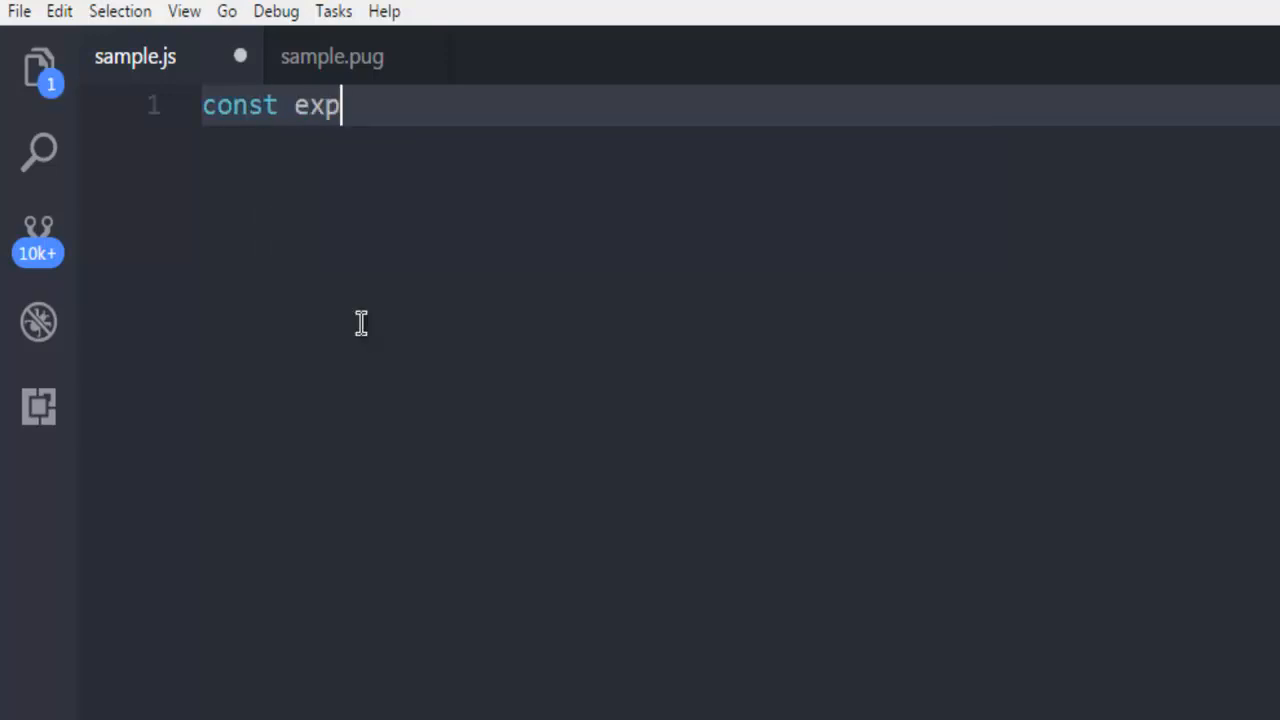
text(ress =)
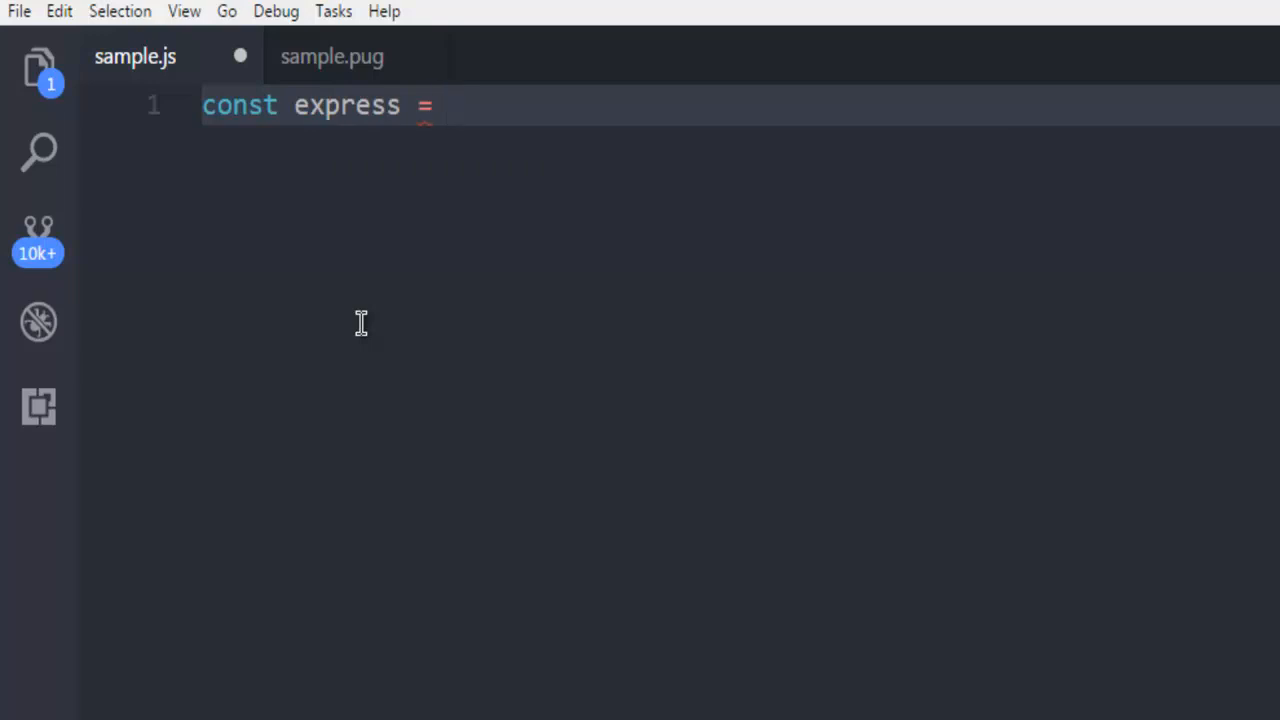
text(require())
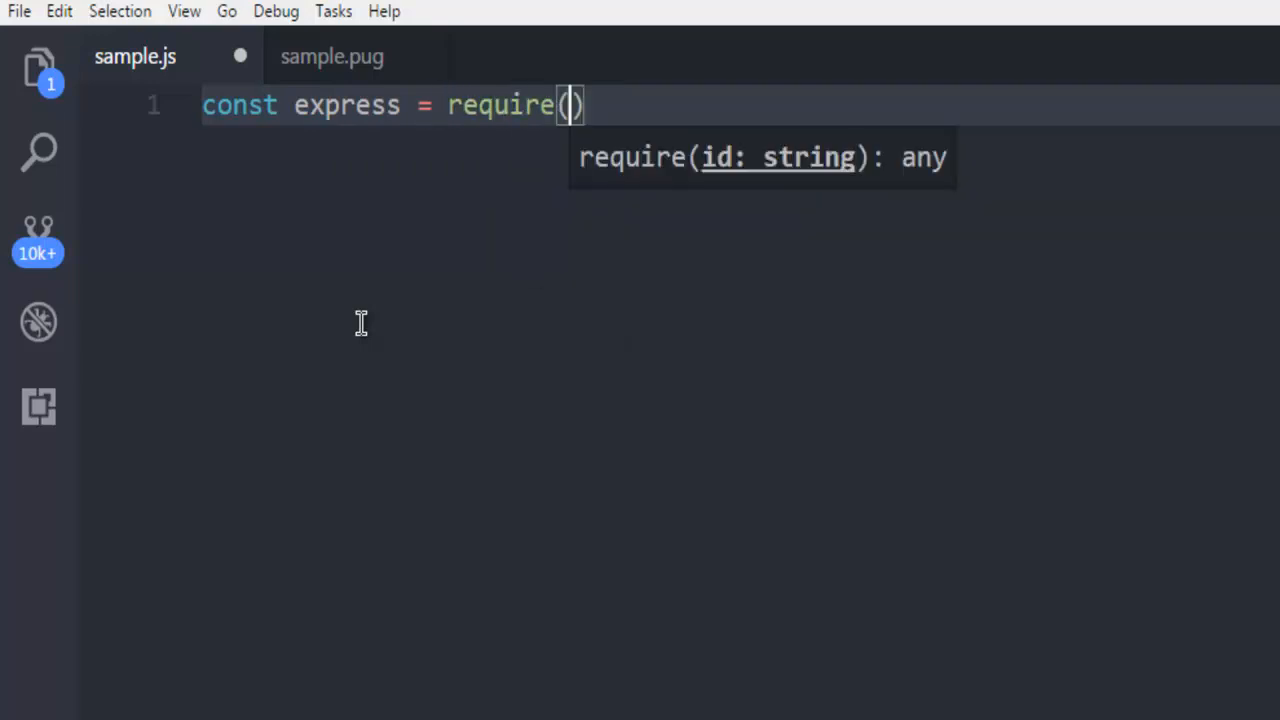
text('express')
text(const)
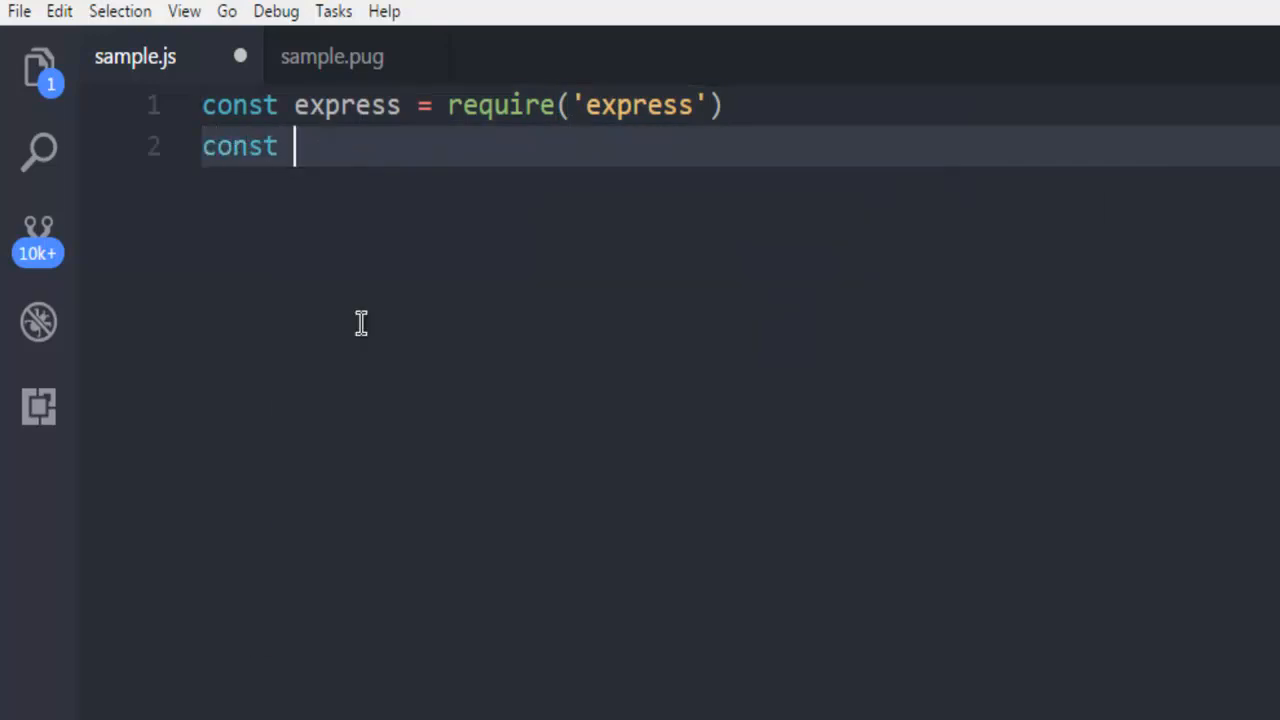
text(app =)
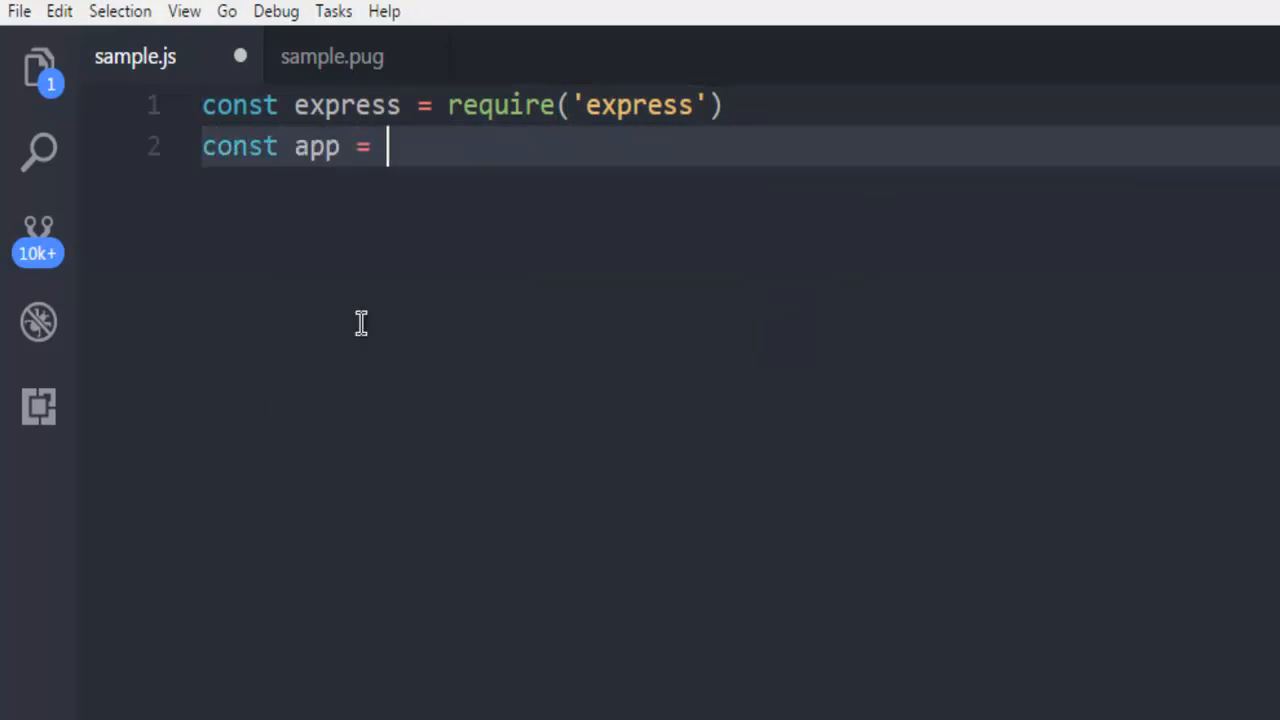
text(express())
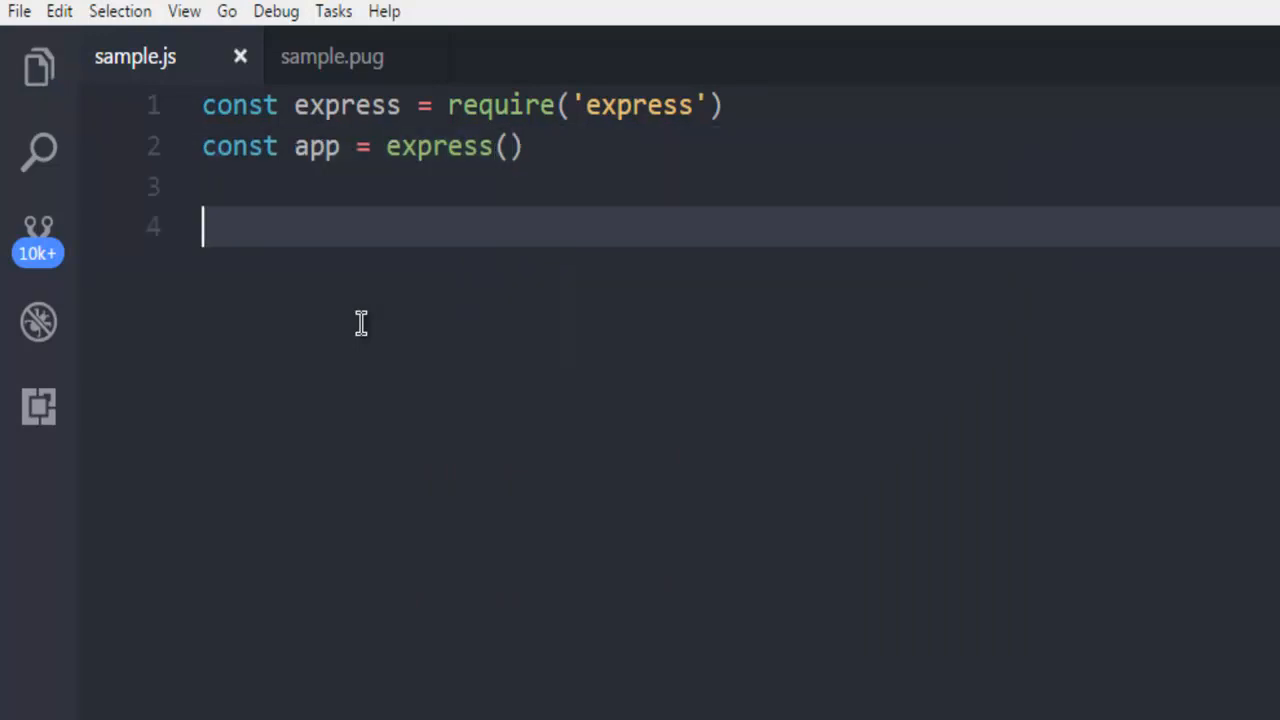
Add app.get('/', (req,res) => res.send('Devnami URL parameter example')) and save sample.js.
text(app.get()
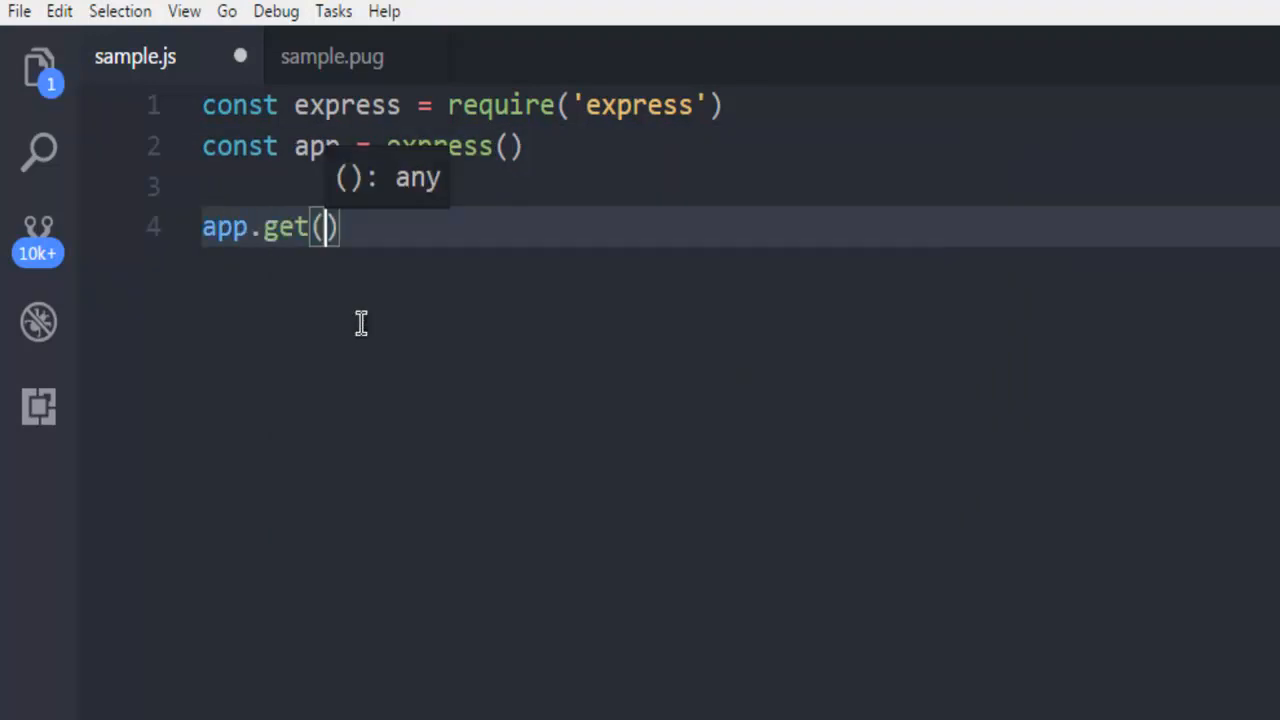
text('/')
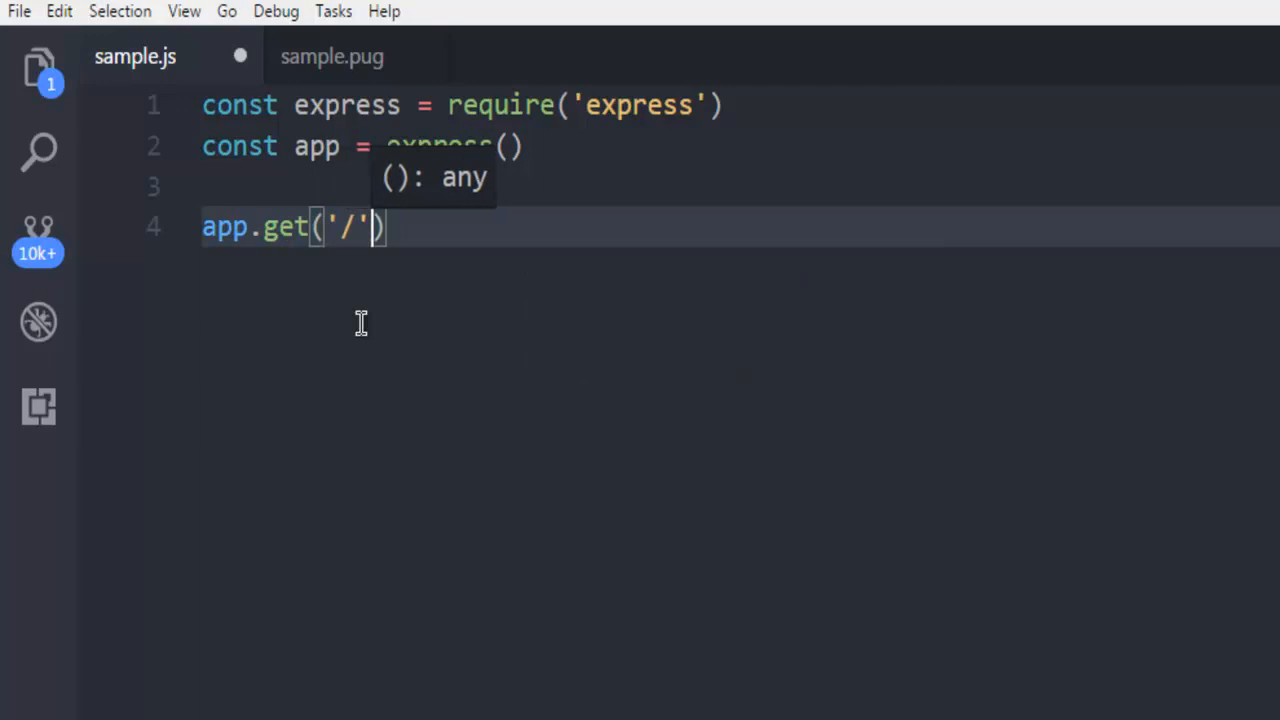
text(,)
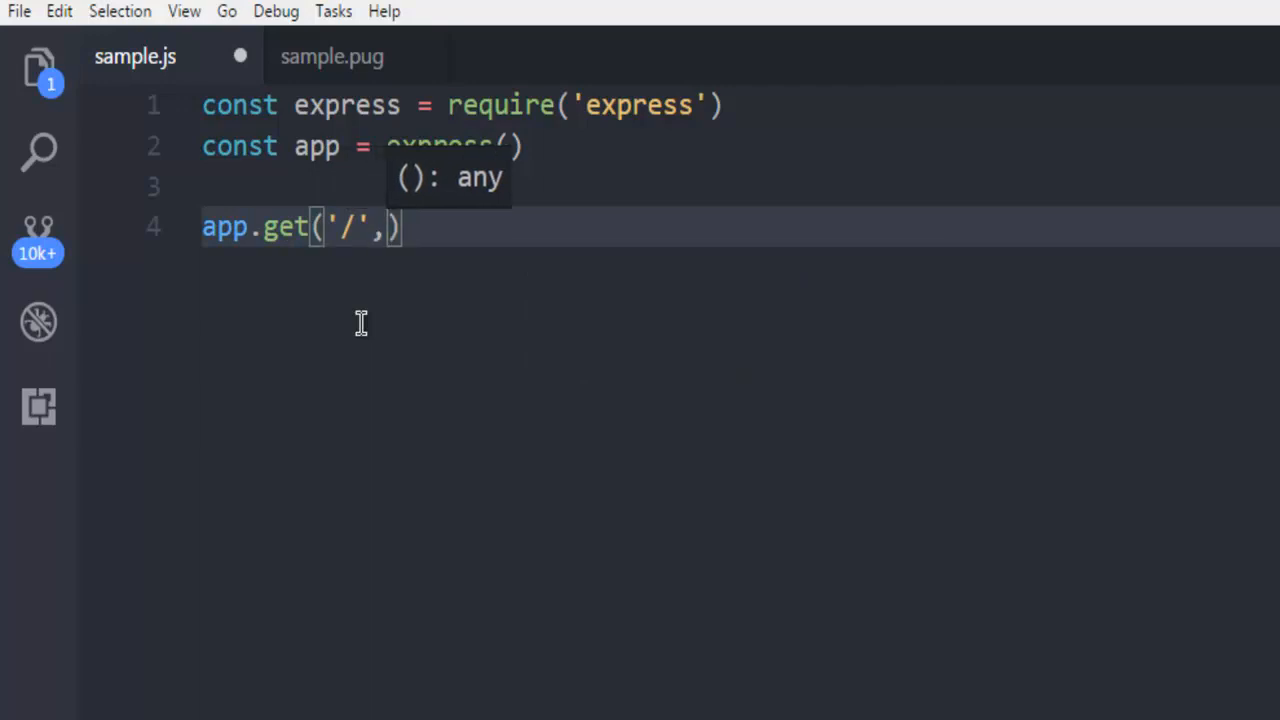
text((re)
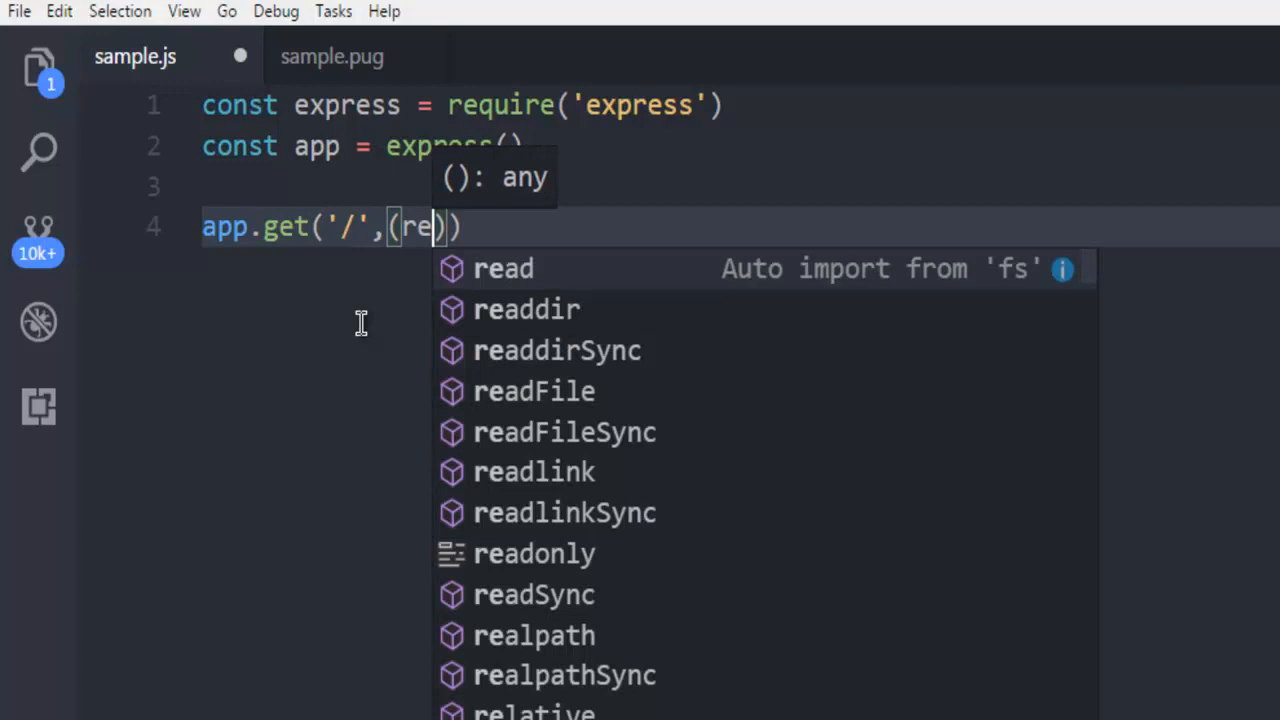
text(q,res)
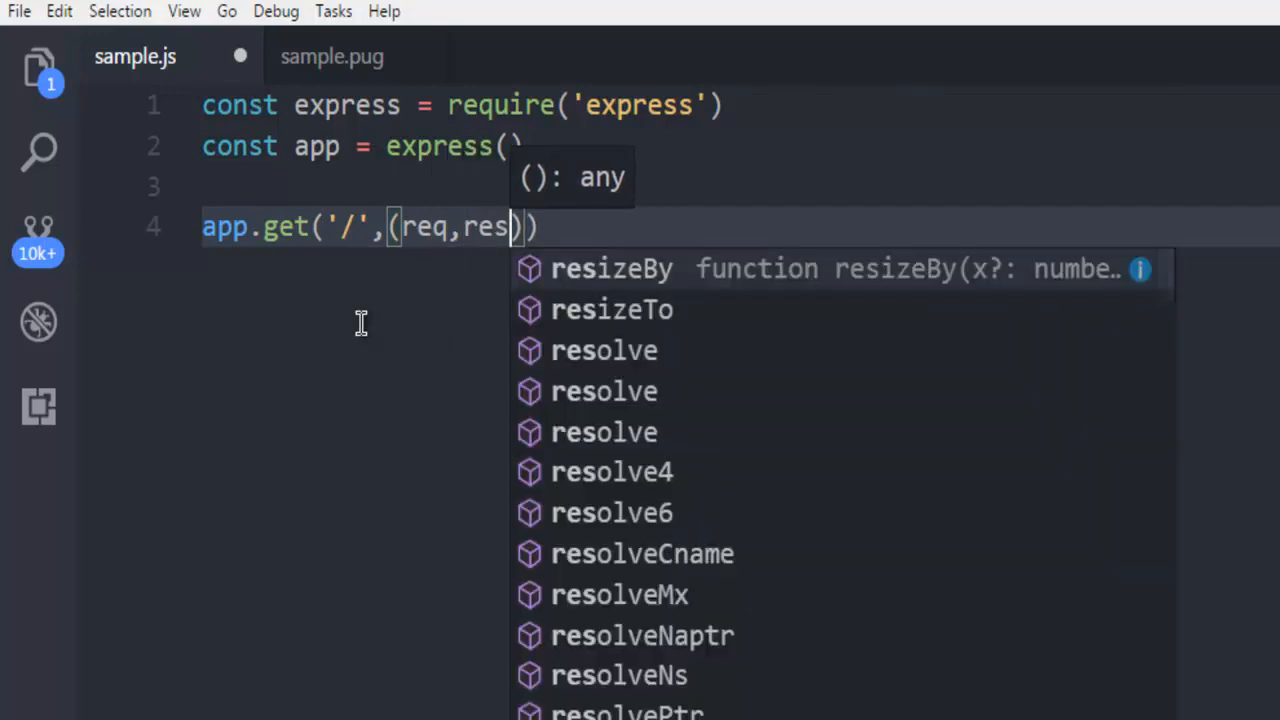
text(=>)
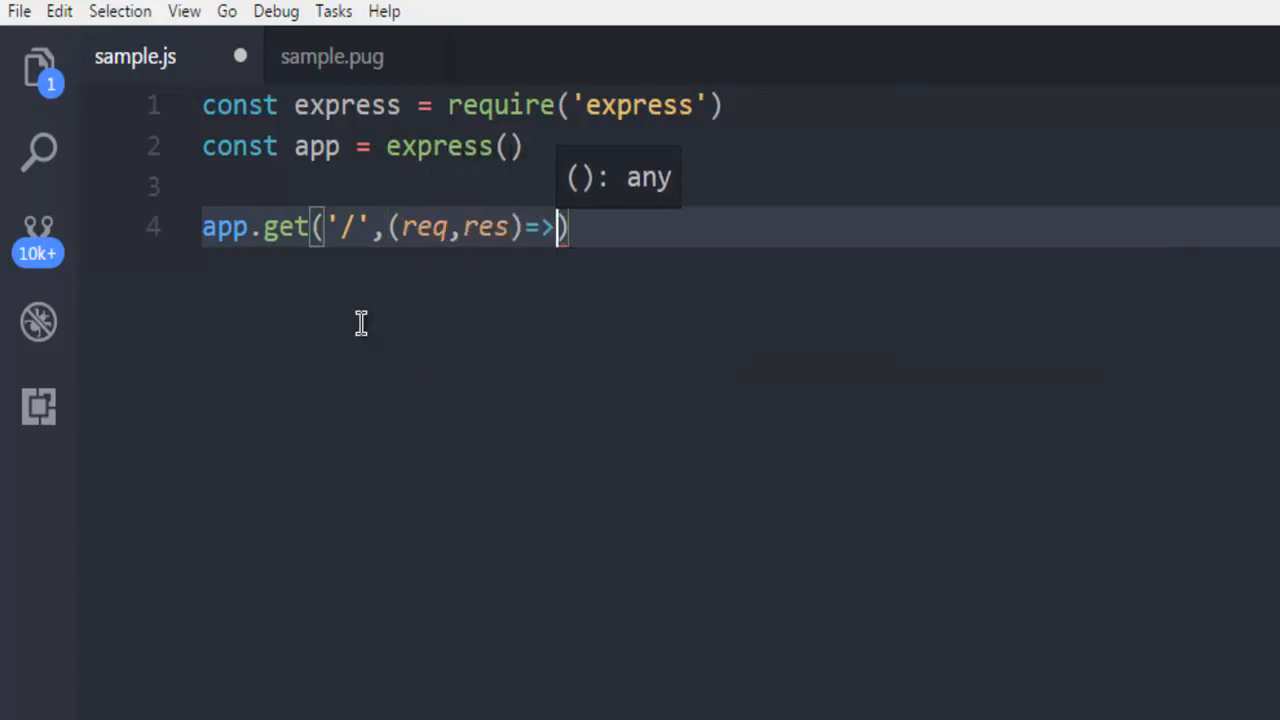
text(res.se)
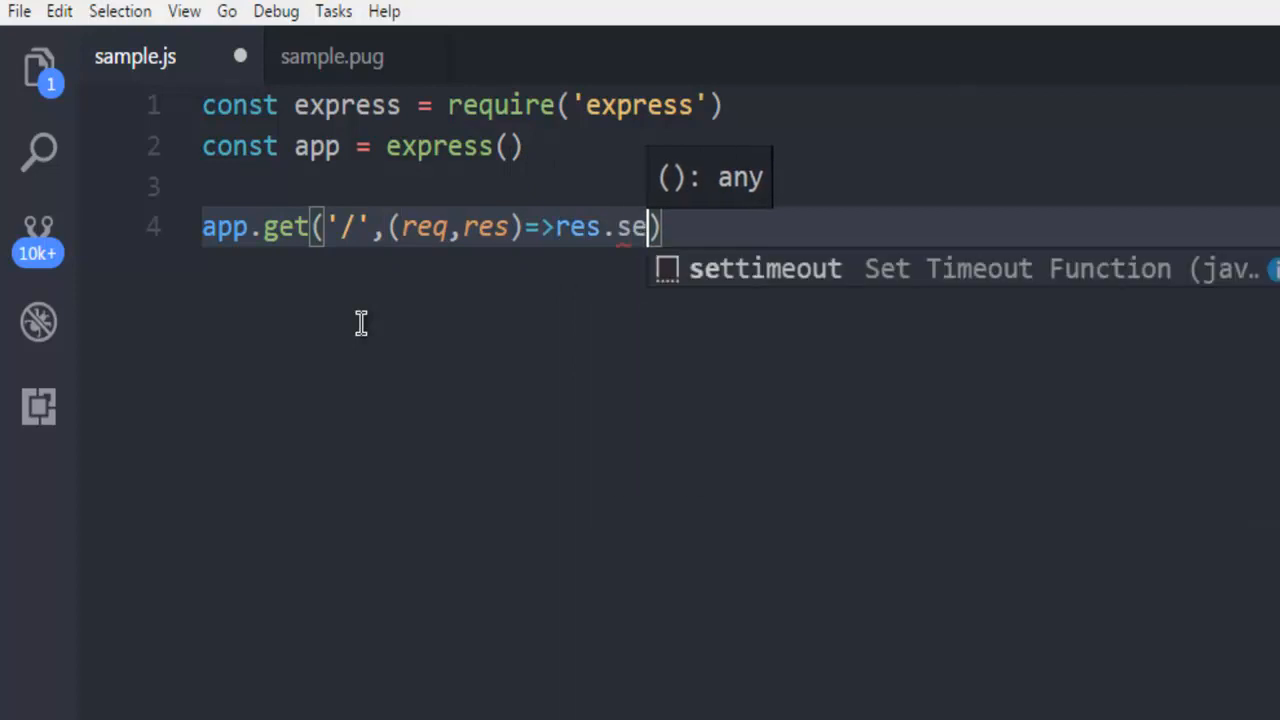
text(nd())
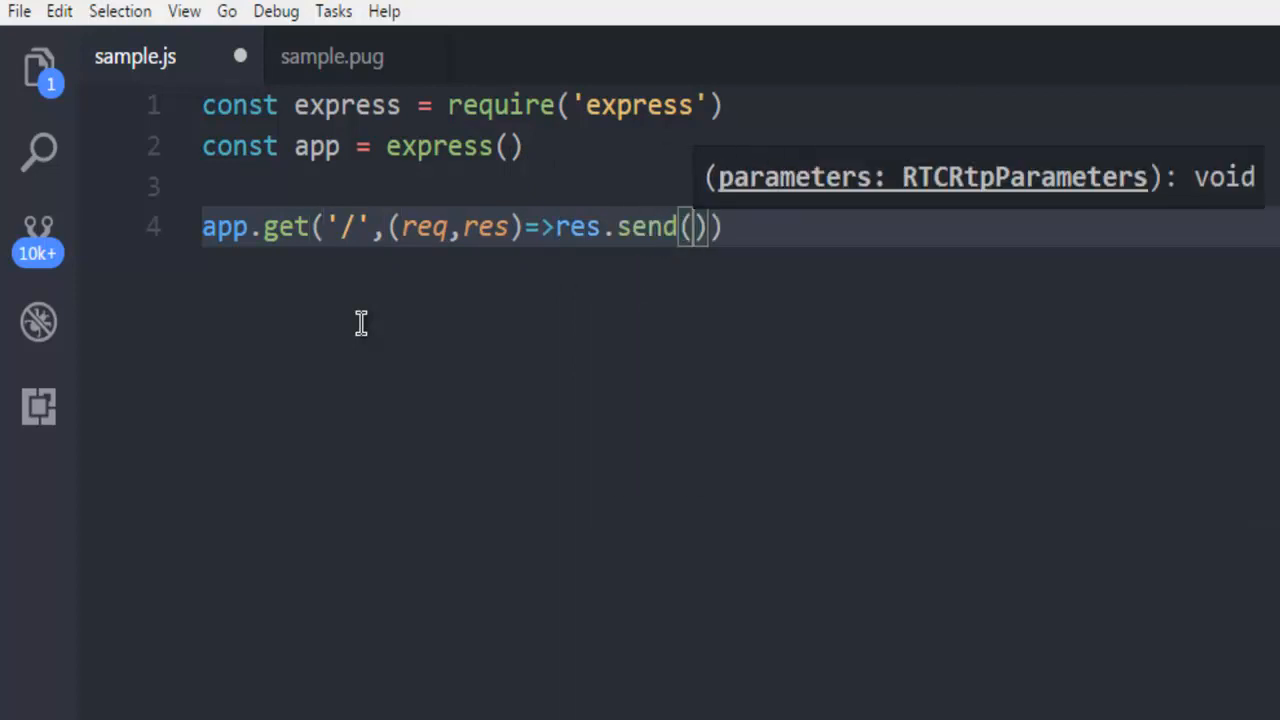
text('Devnami URL para)
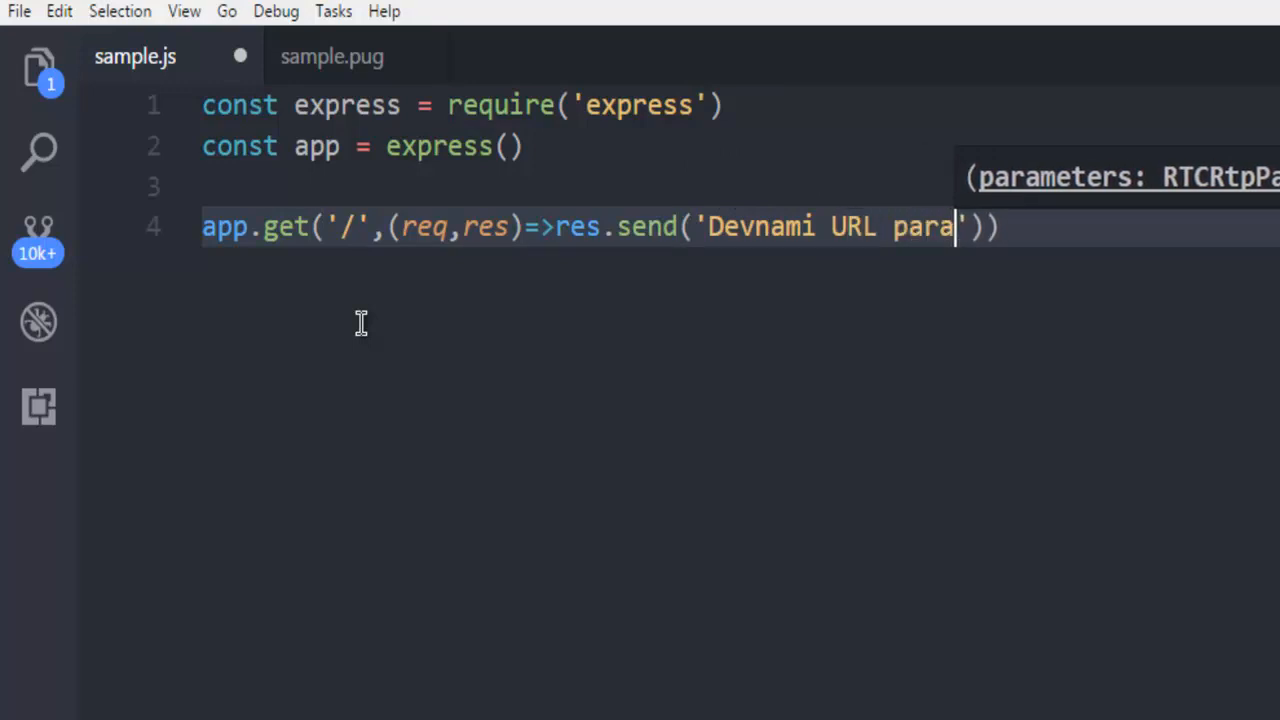
text(meter example)
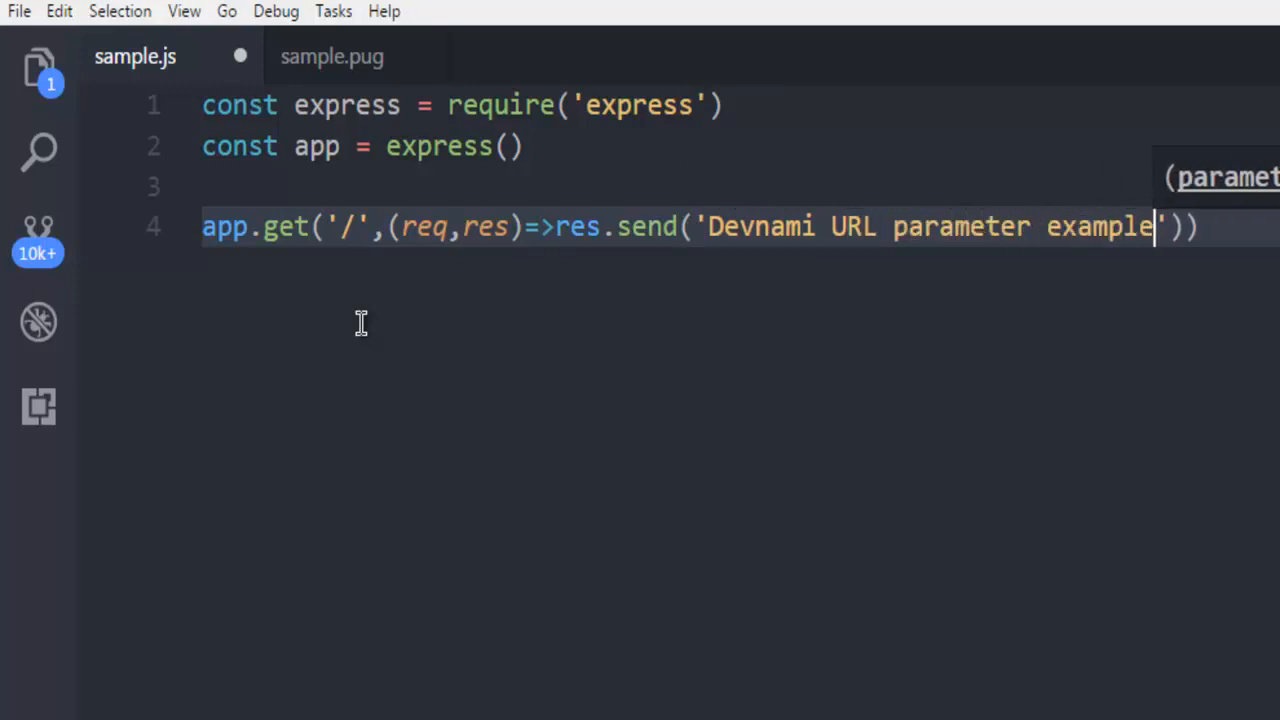
key(Ctrl+s)
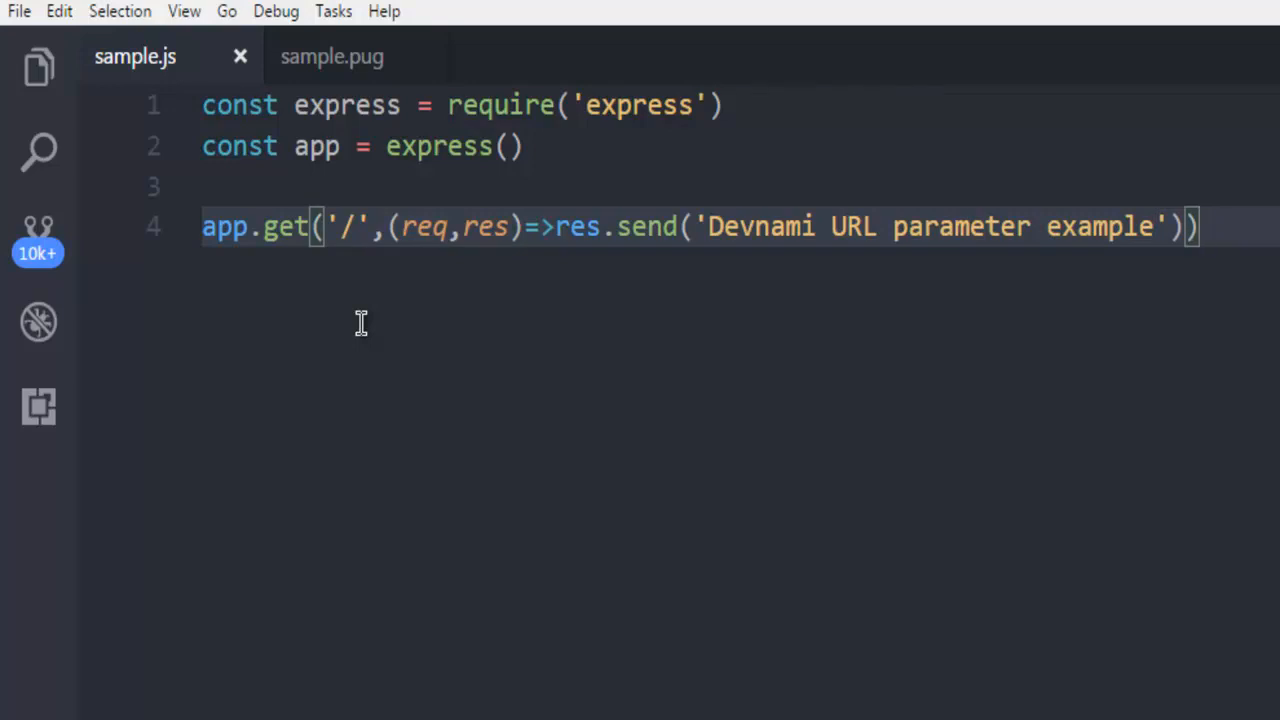
key(Enter)
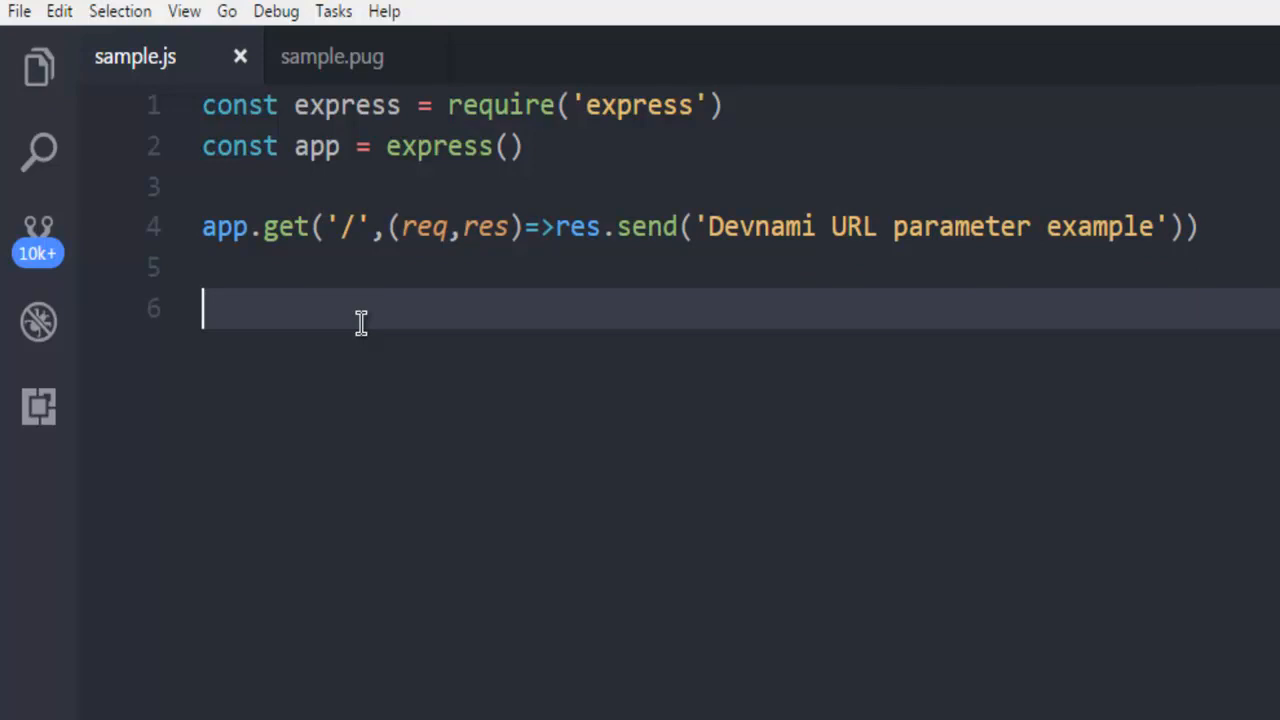
Write app.get('/p/:id', function(req,res){ to begin the parameterized route handler.
text(app.get)
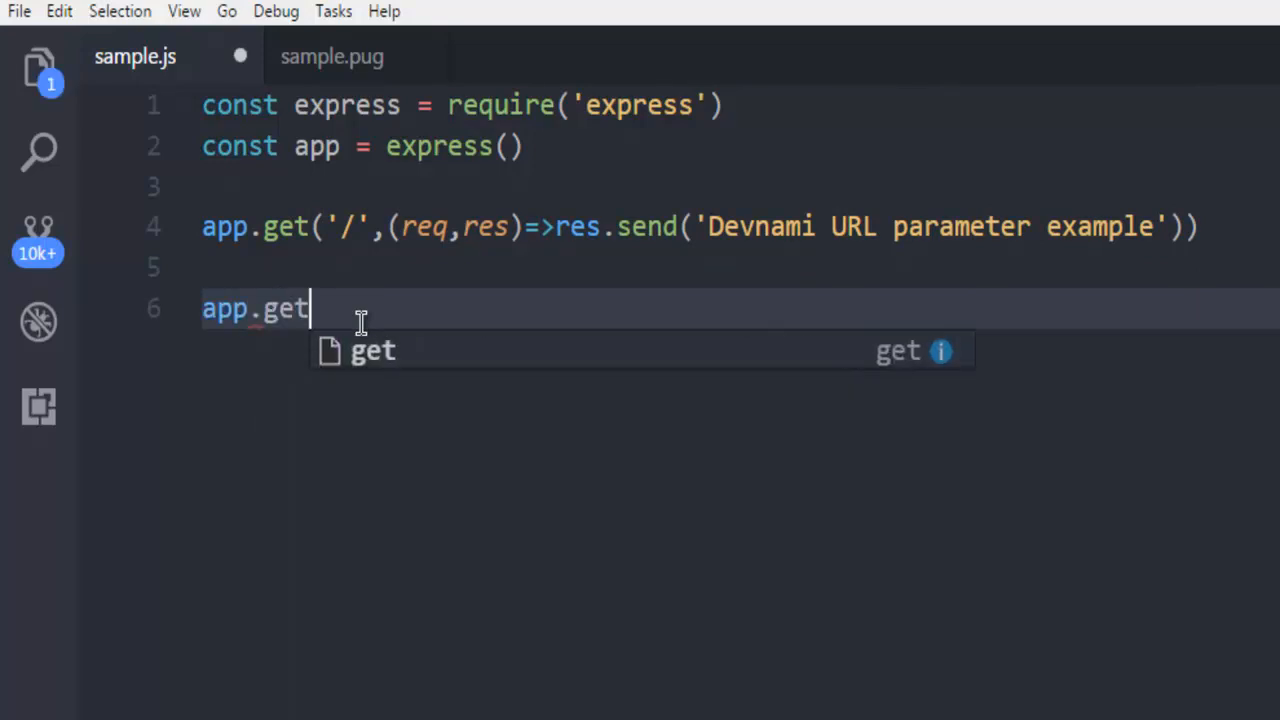
text(('/'))
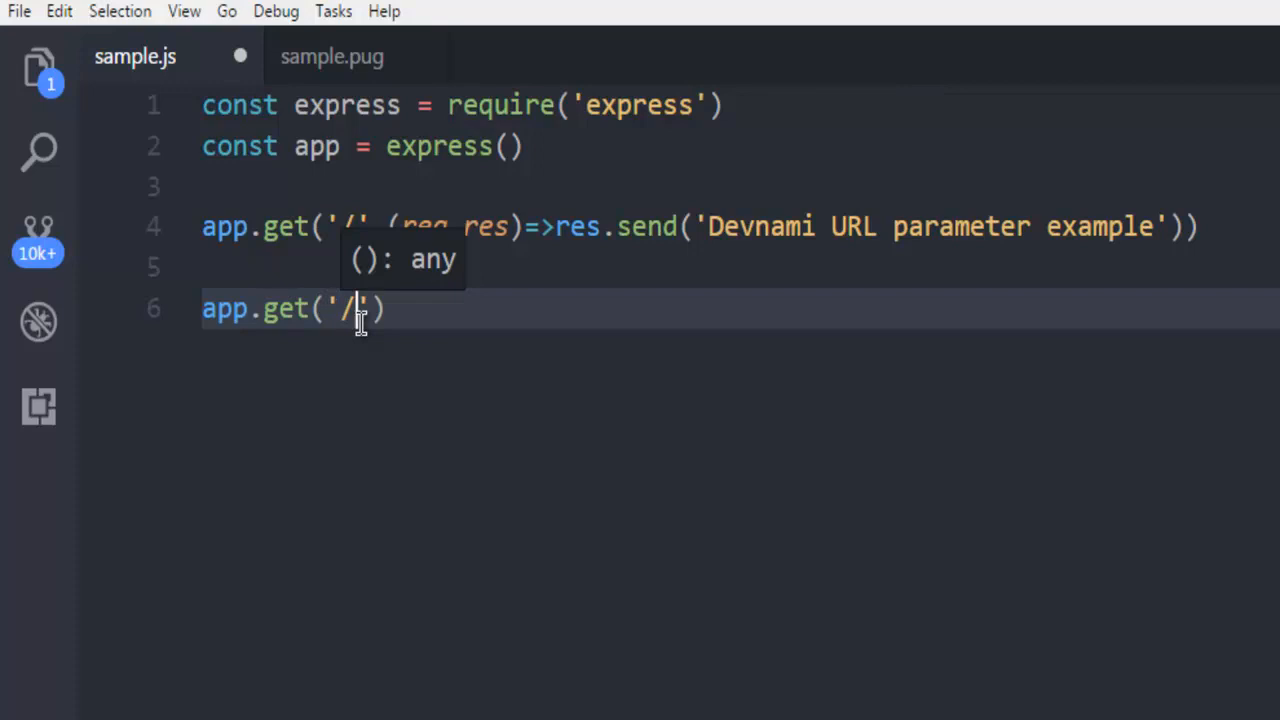
text(p)
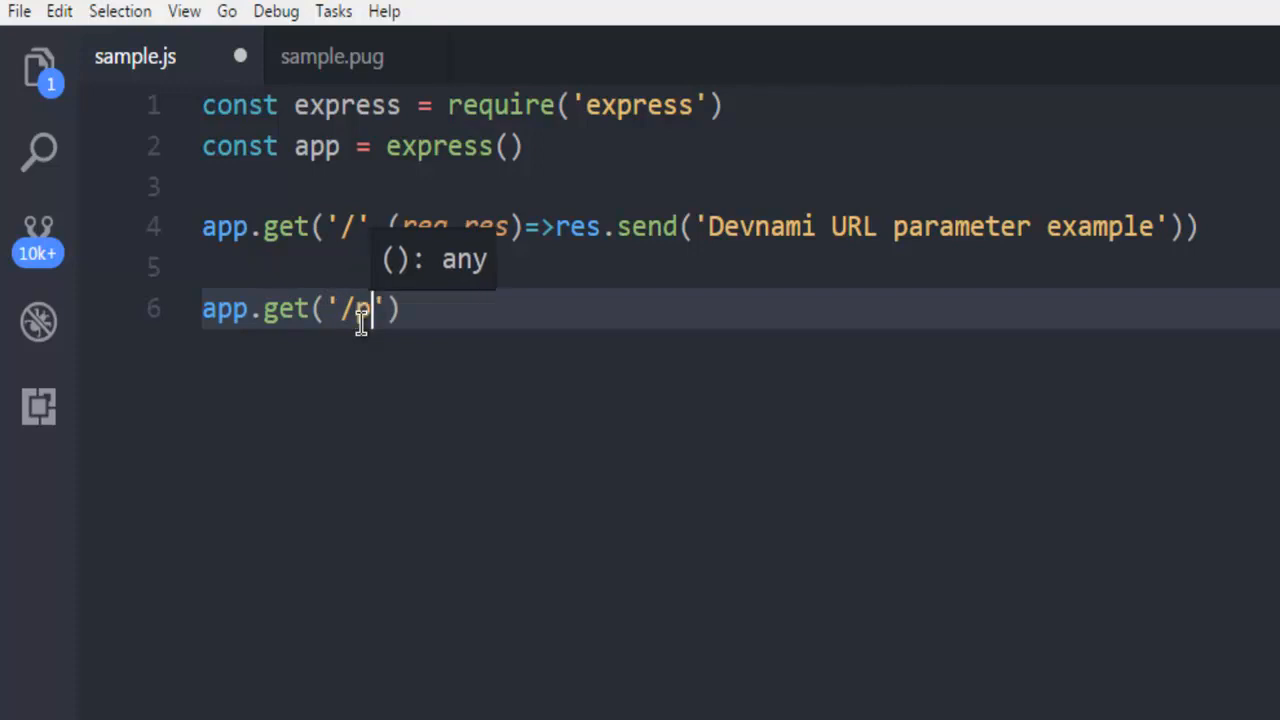
text(/)
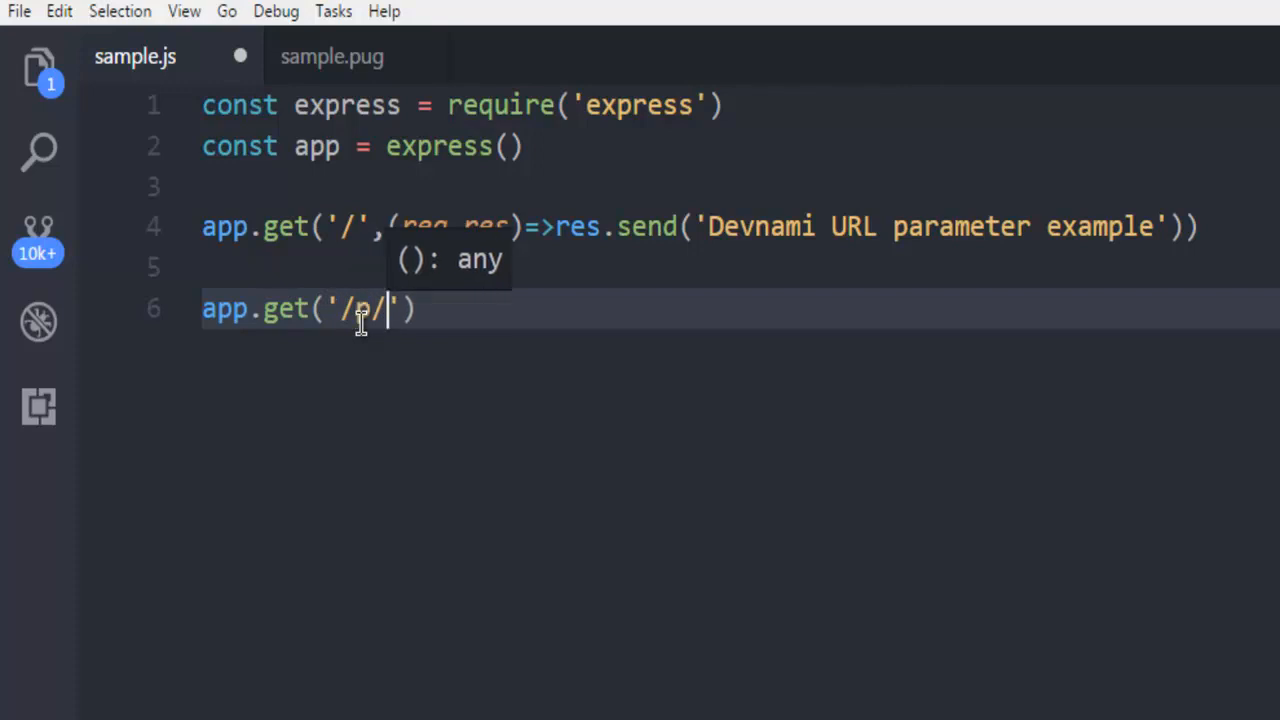
text(:)
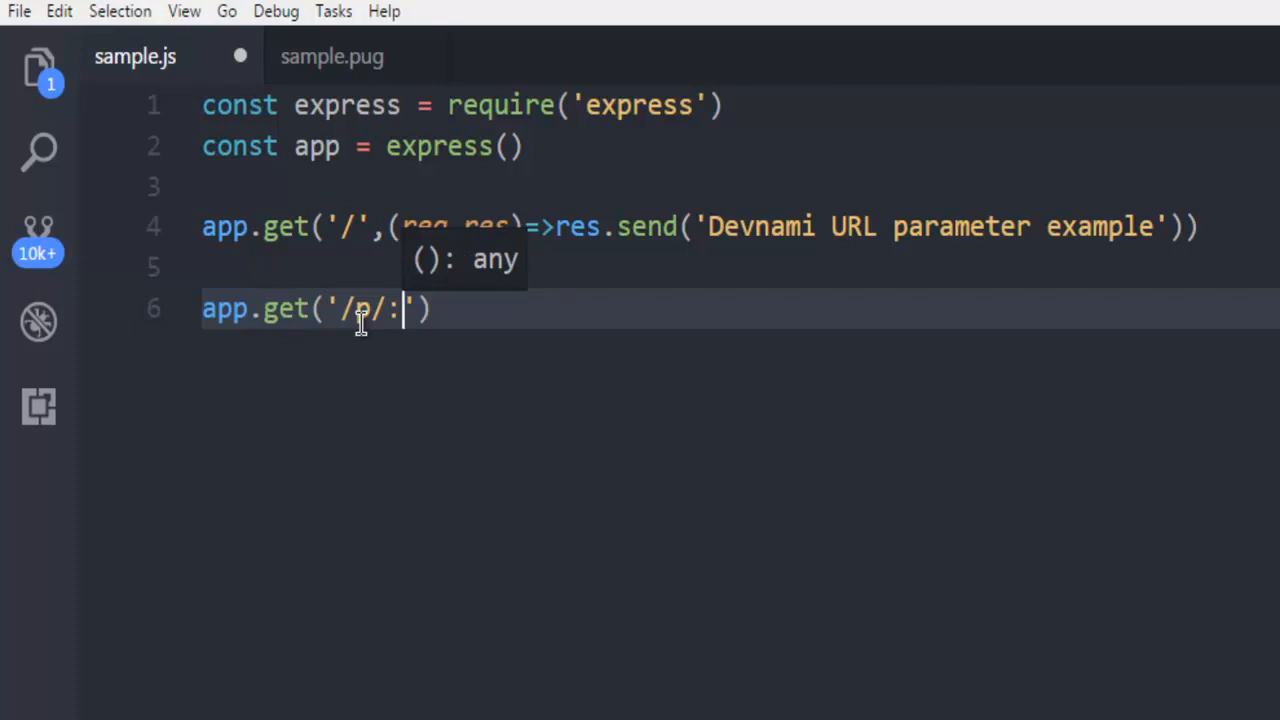
text(id)
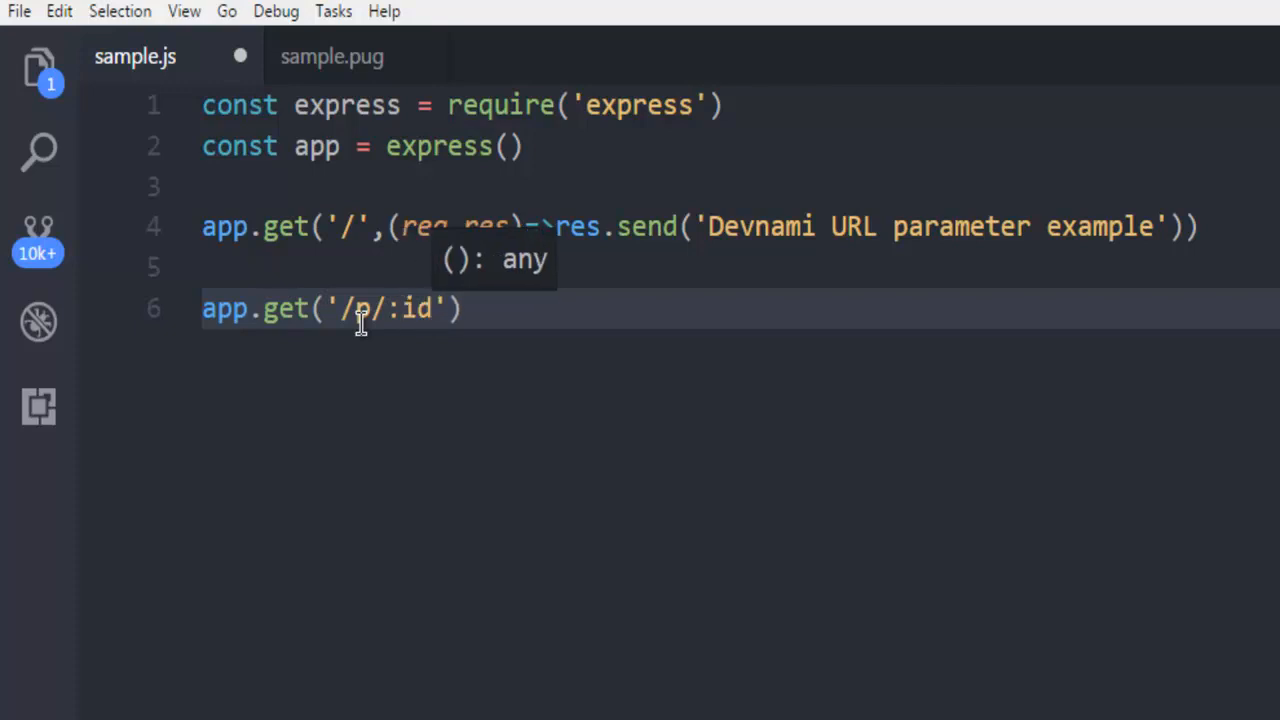
text(,)
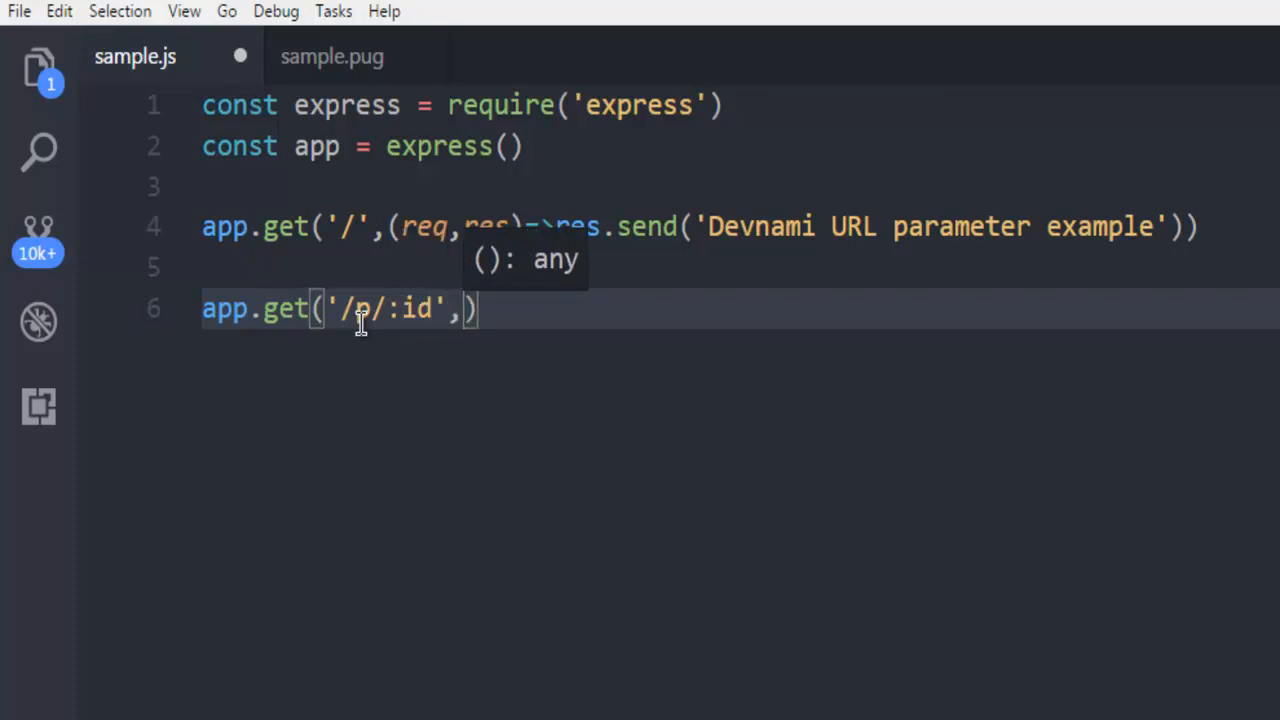
text(function)
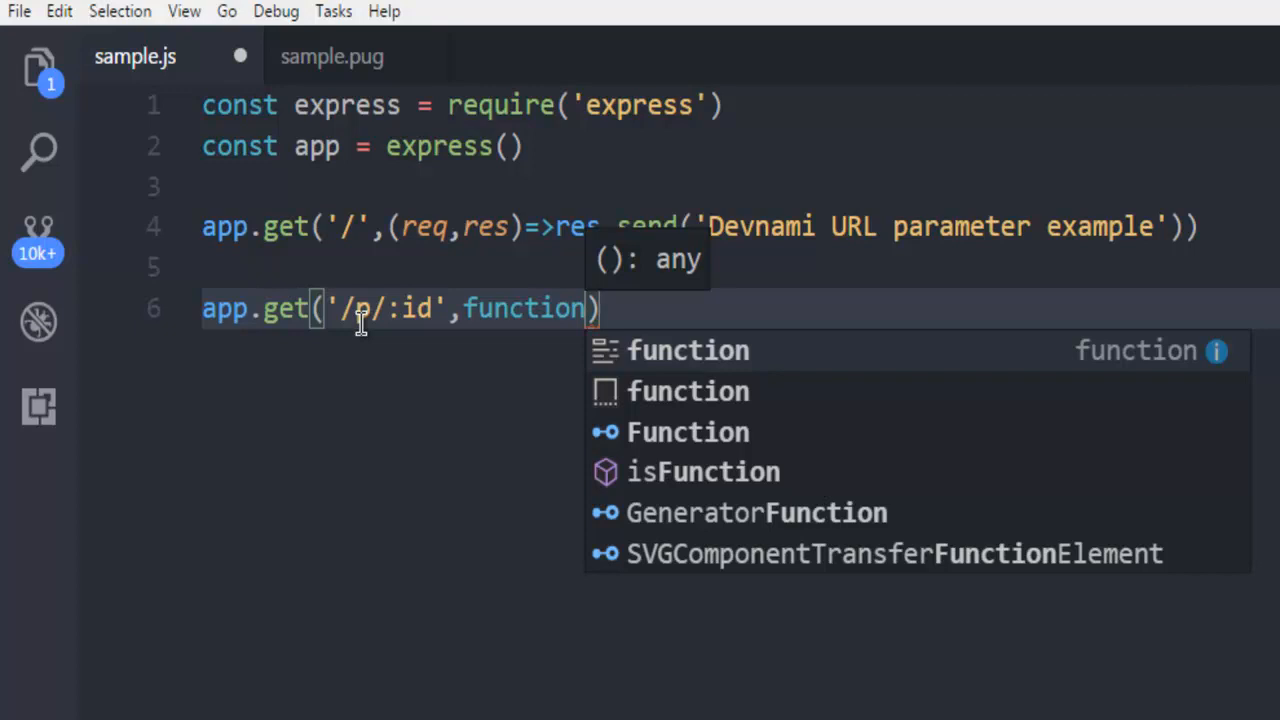
text((req,)
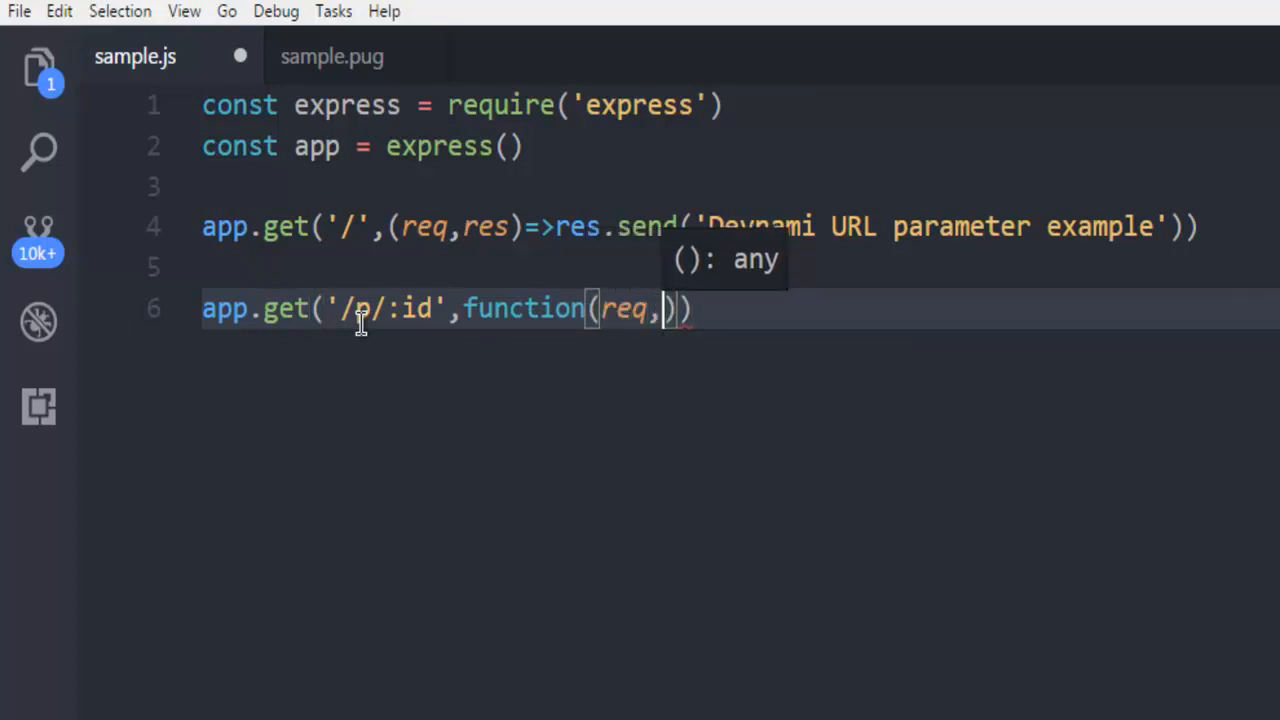
text(res))
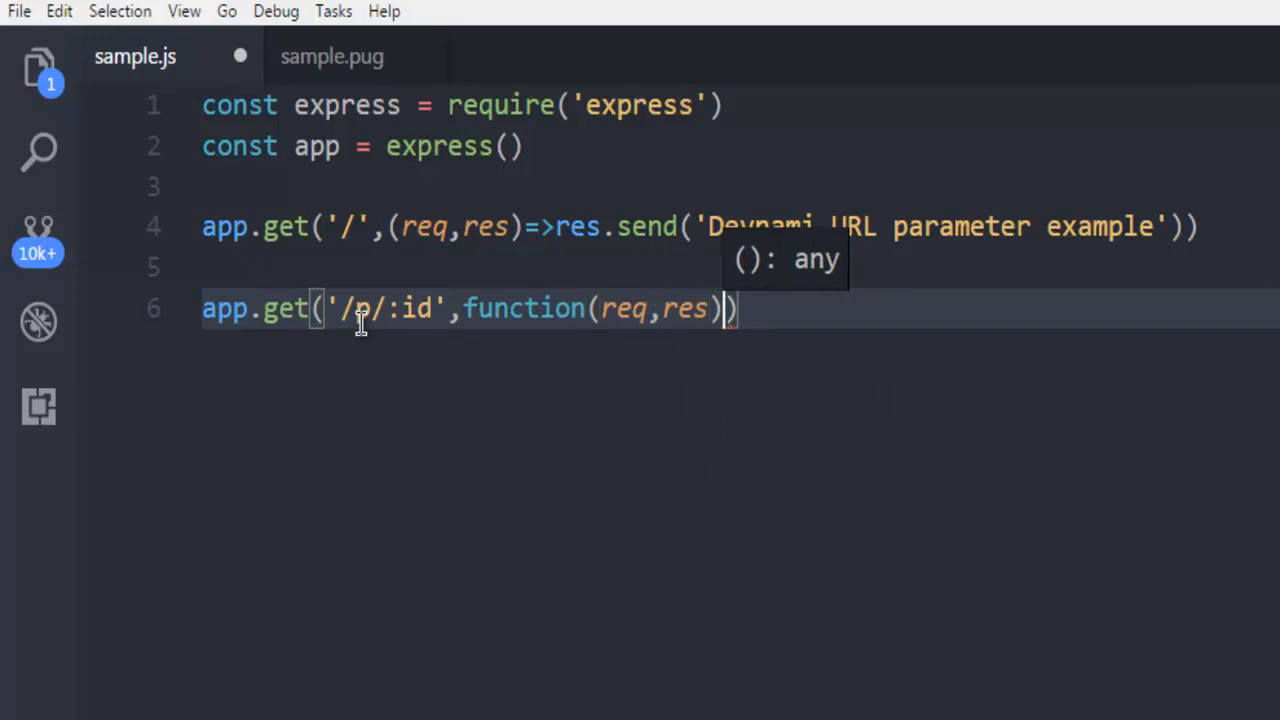
text({)
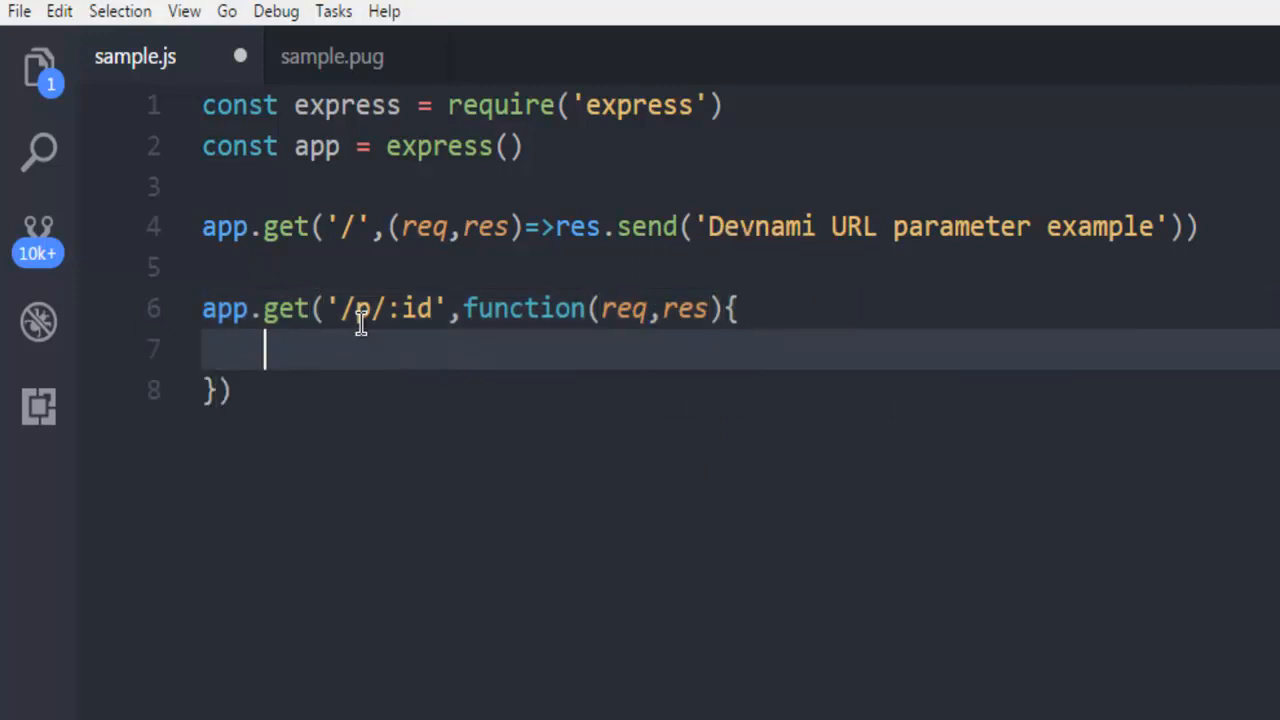
Have the handler call res.send('Id is ' + req.params.id).
text(res.send('Id is)
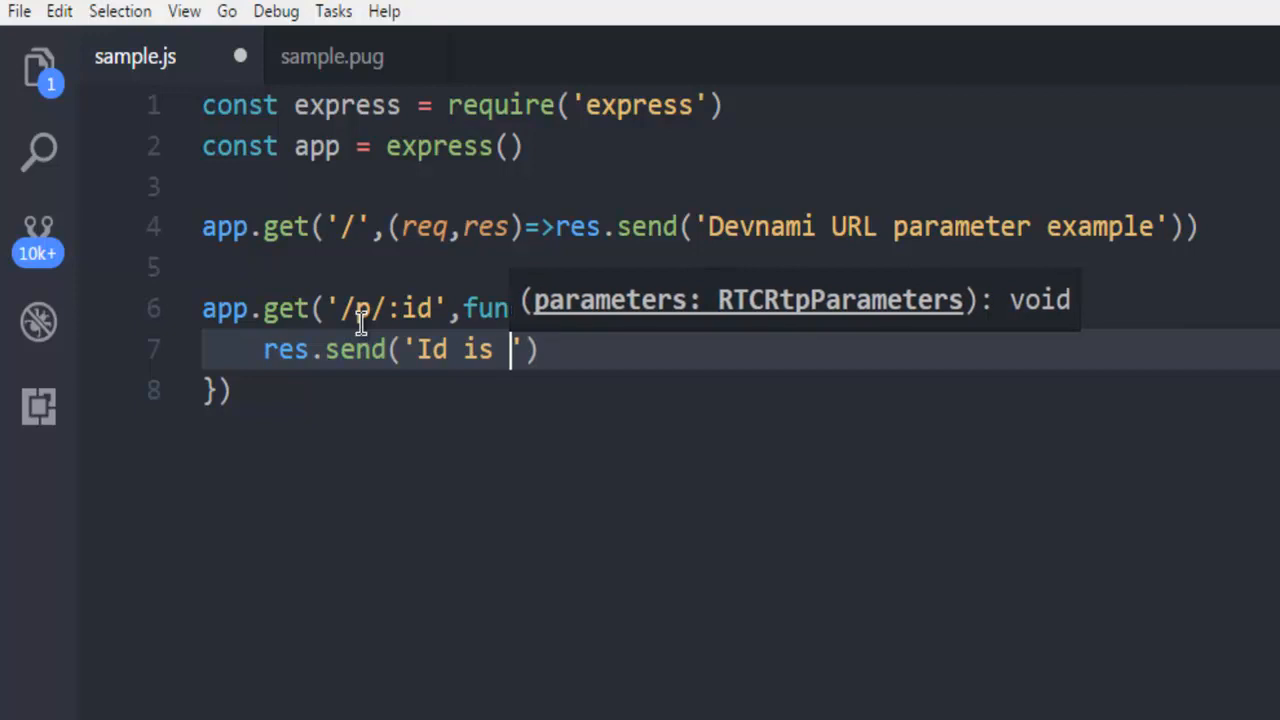
text(+)
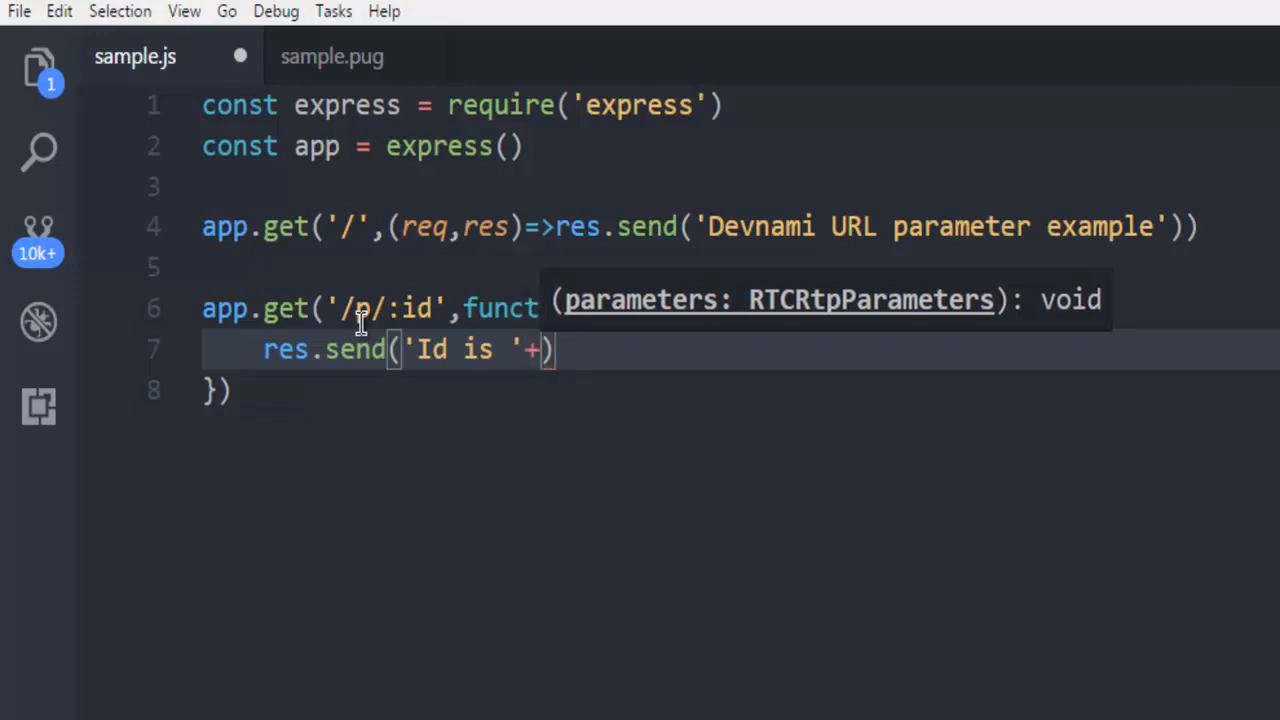
text(req.)
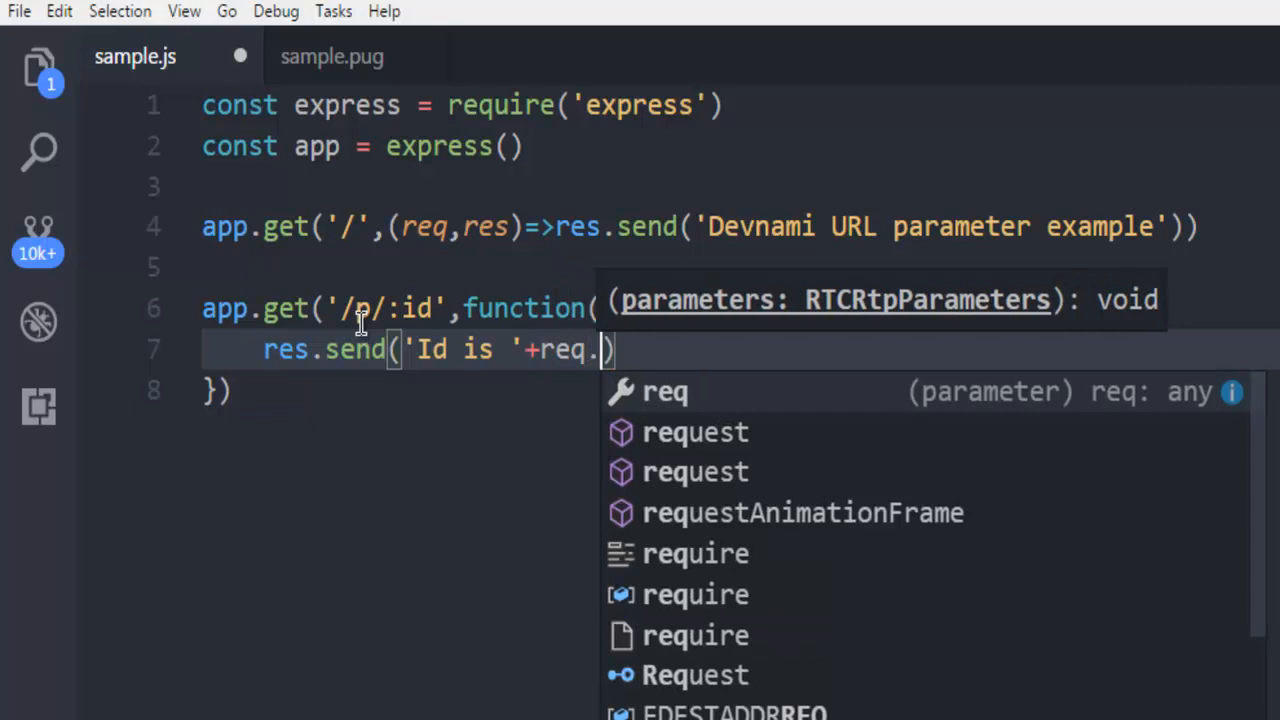
text(pa)
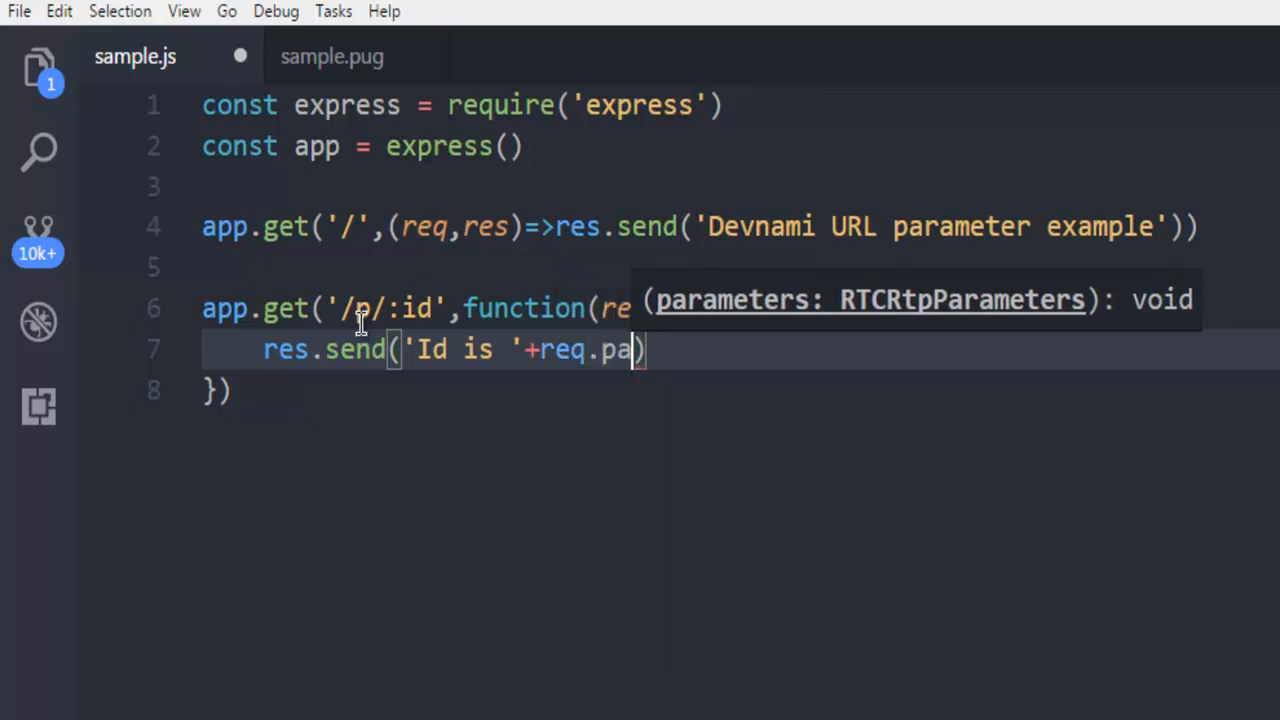
text(rams)
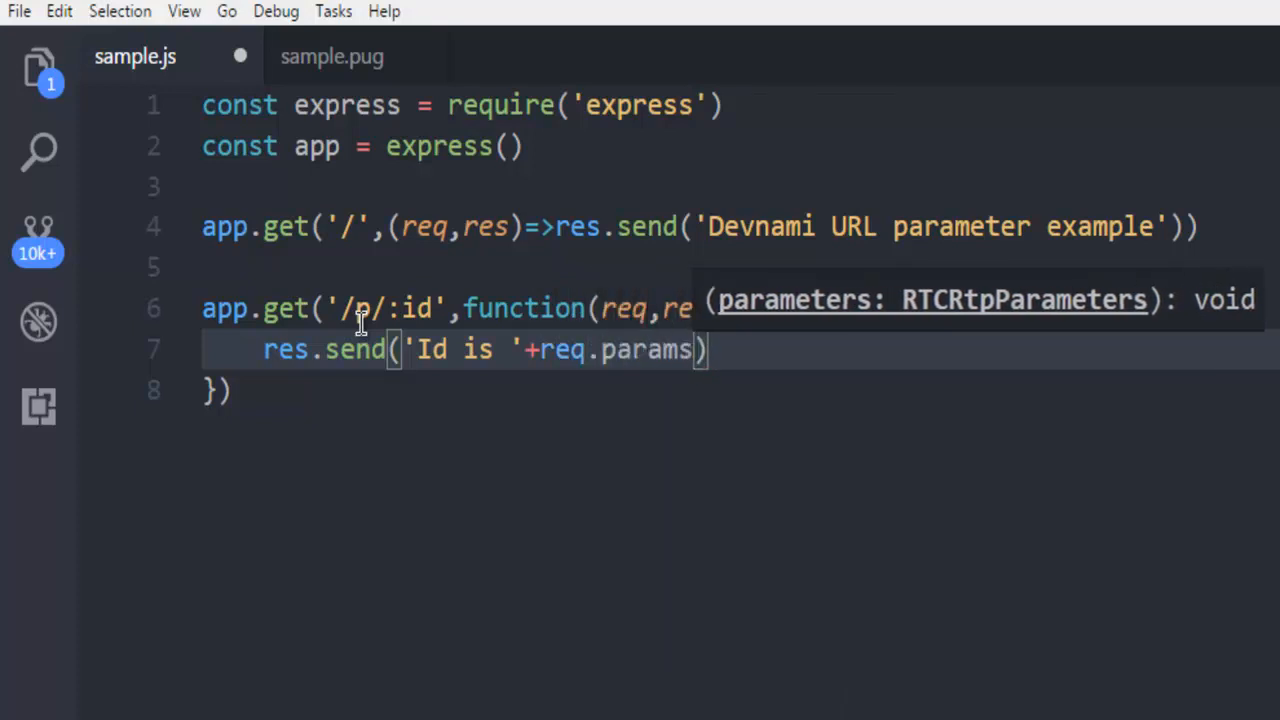
text(.)
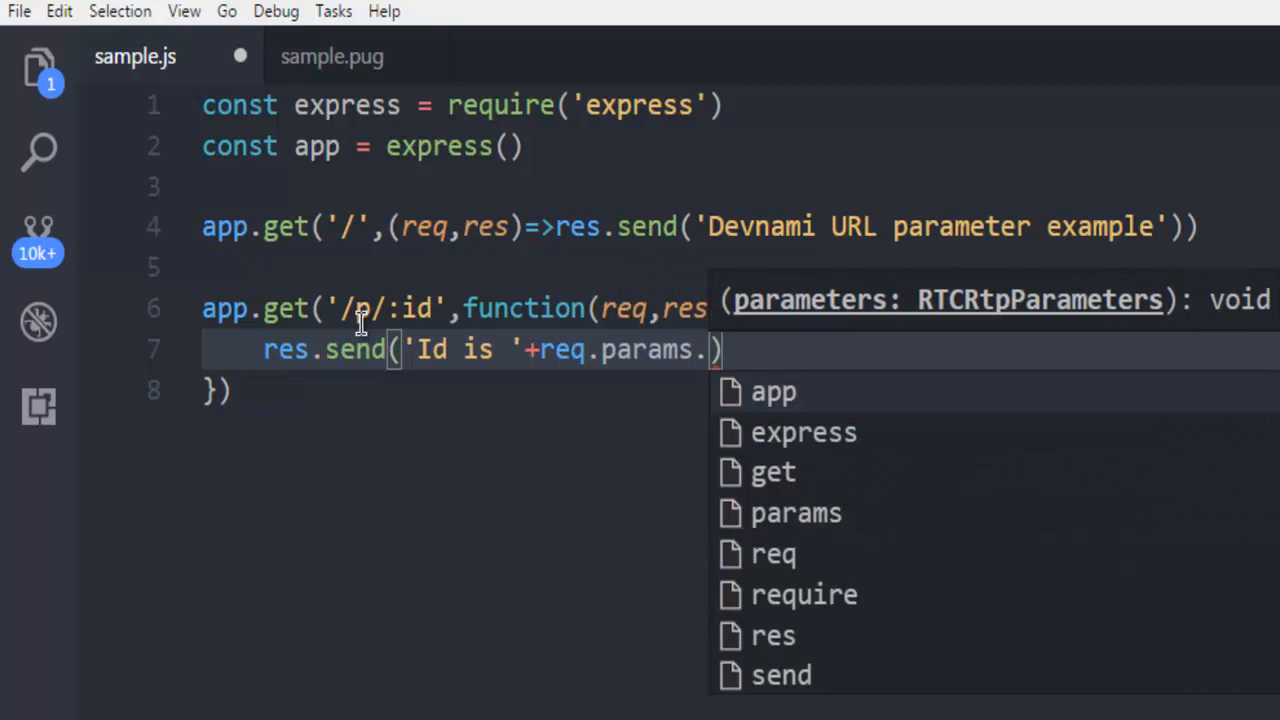
text(id)
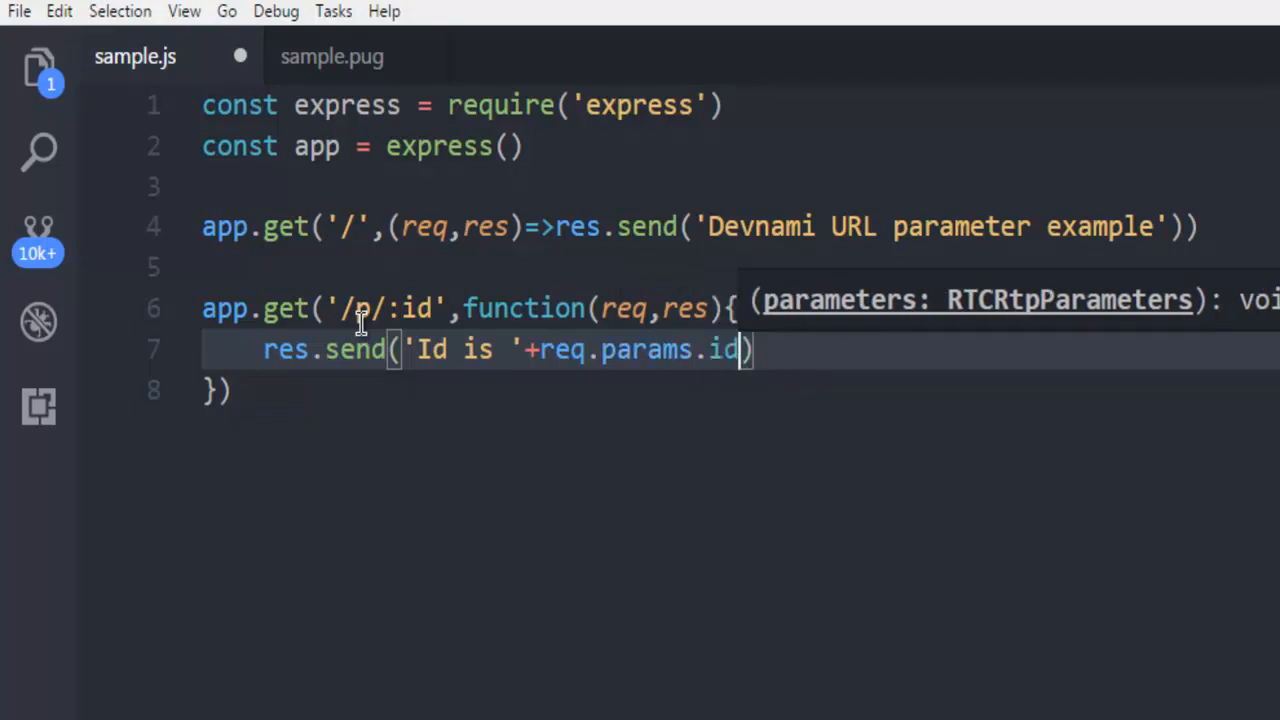
click(232, 390)
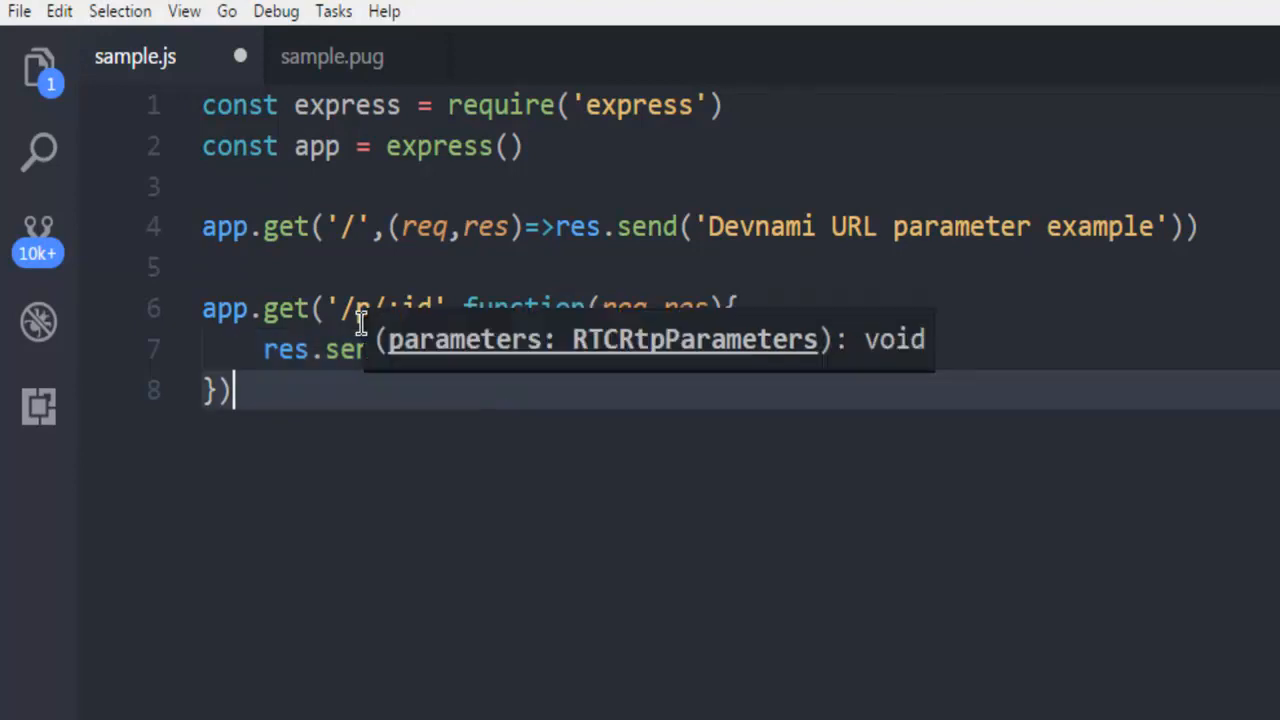
End sample.js with app.listen(3000).
text(app.listen))
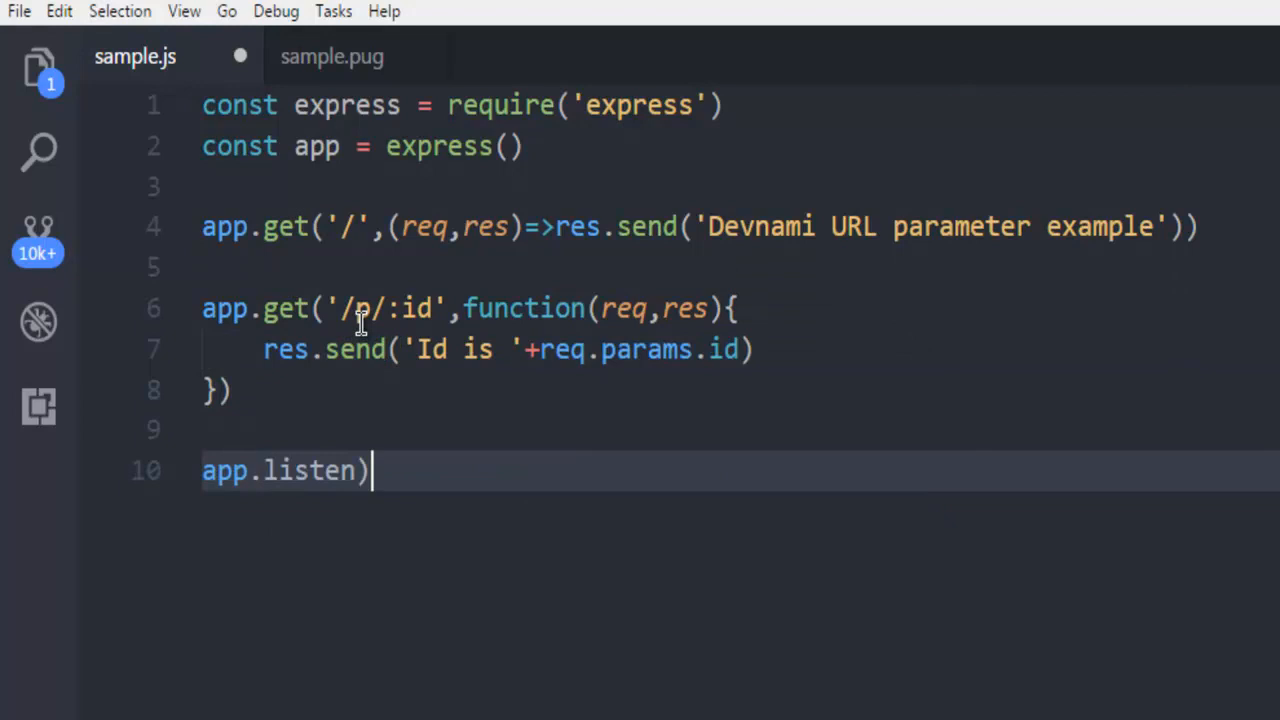
text((3000)
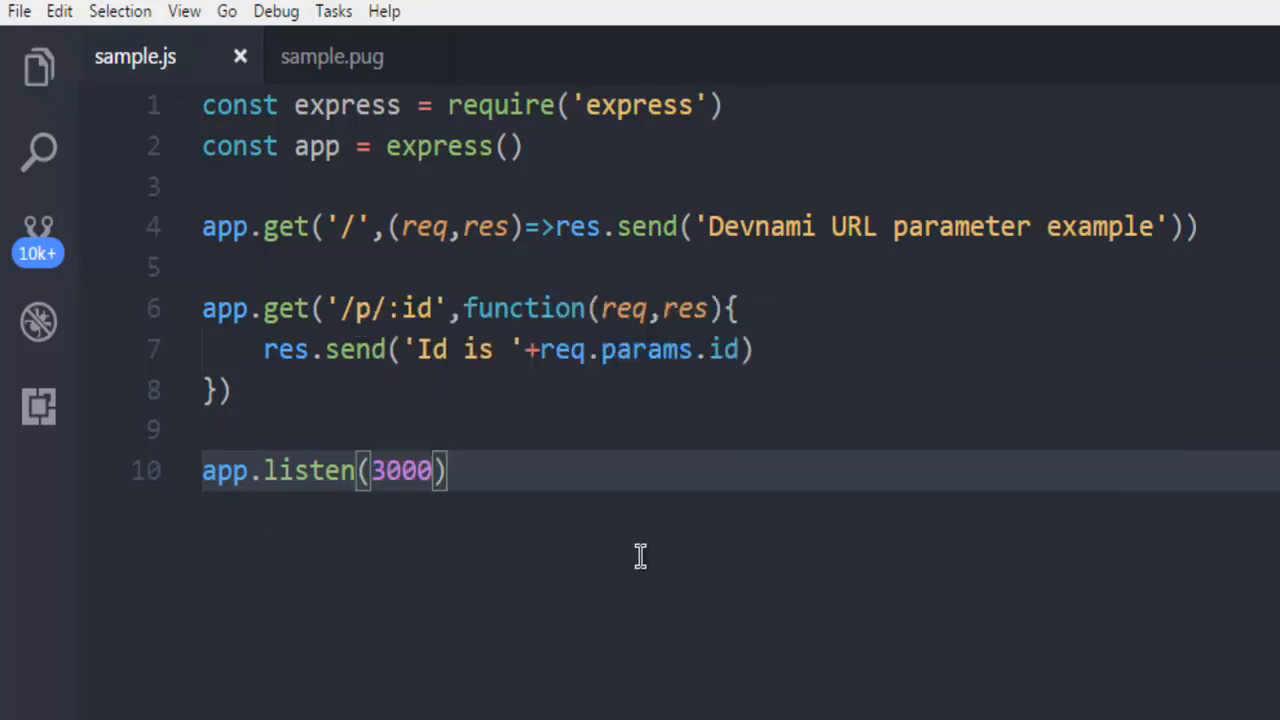
mouse_move(598, 556)
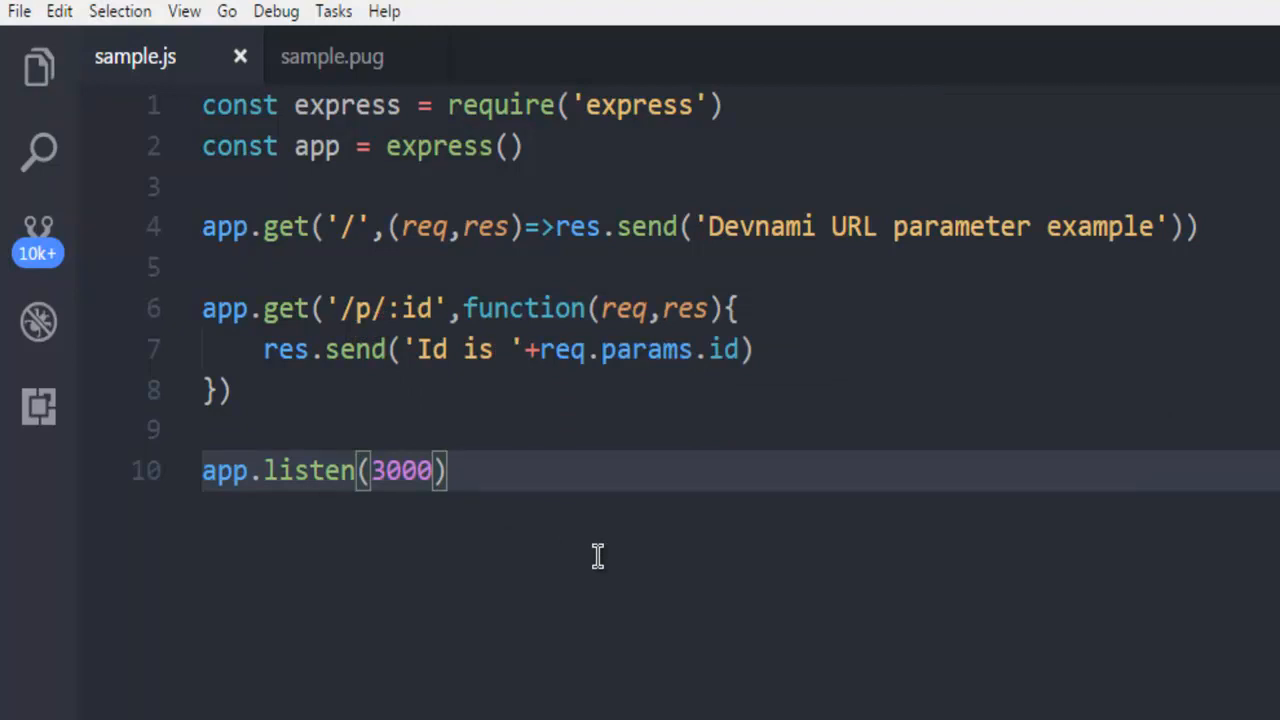
Run node sample.js in the integrated terminal to start the server.
click(184, 12)
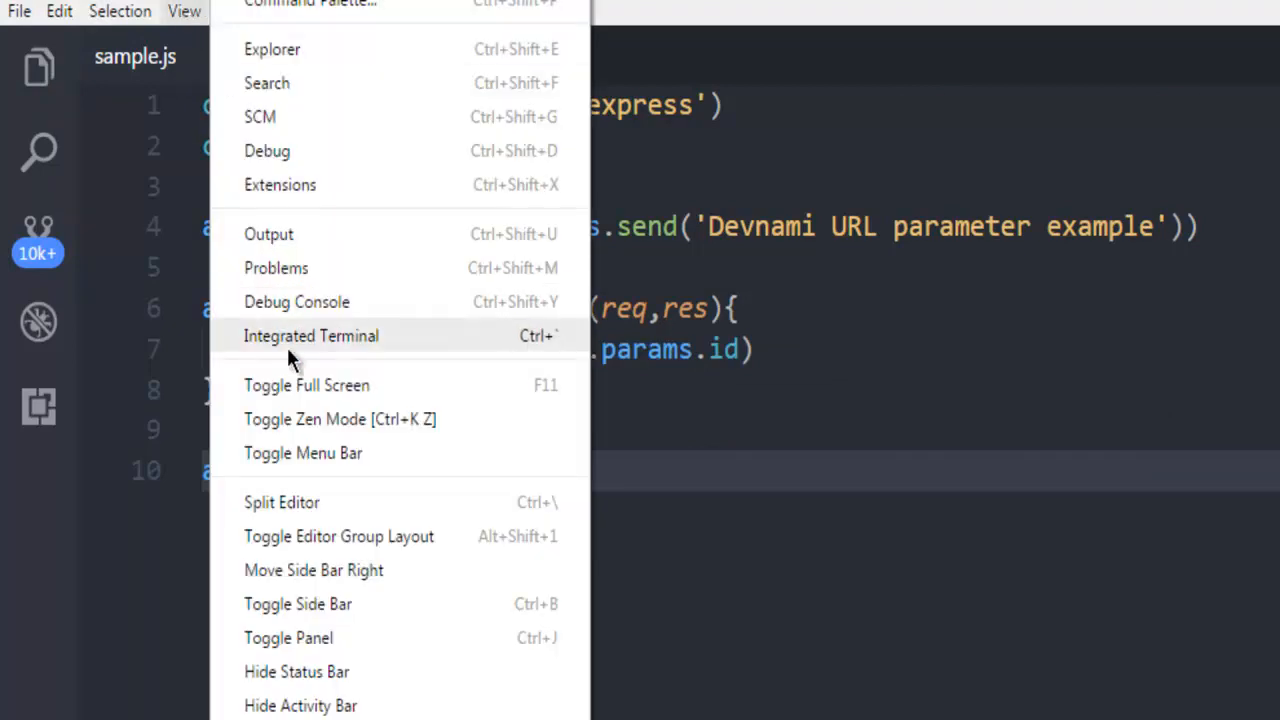
click(312, 336)
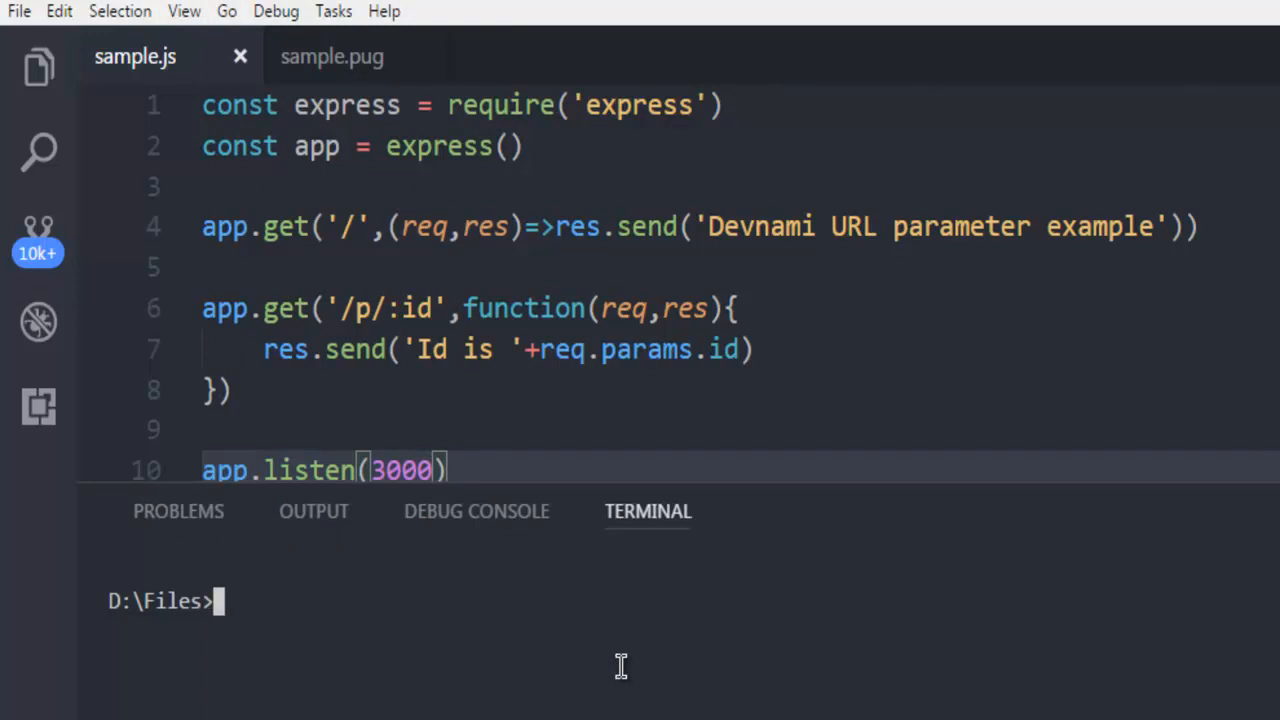
text(node sample)
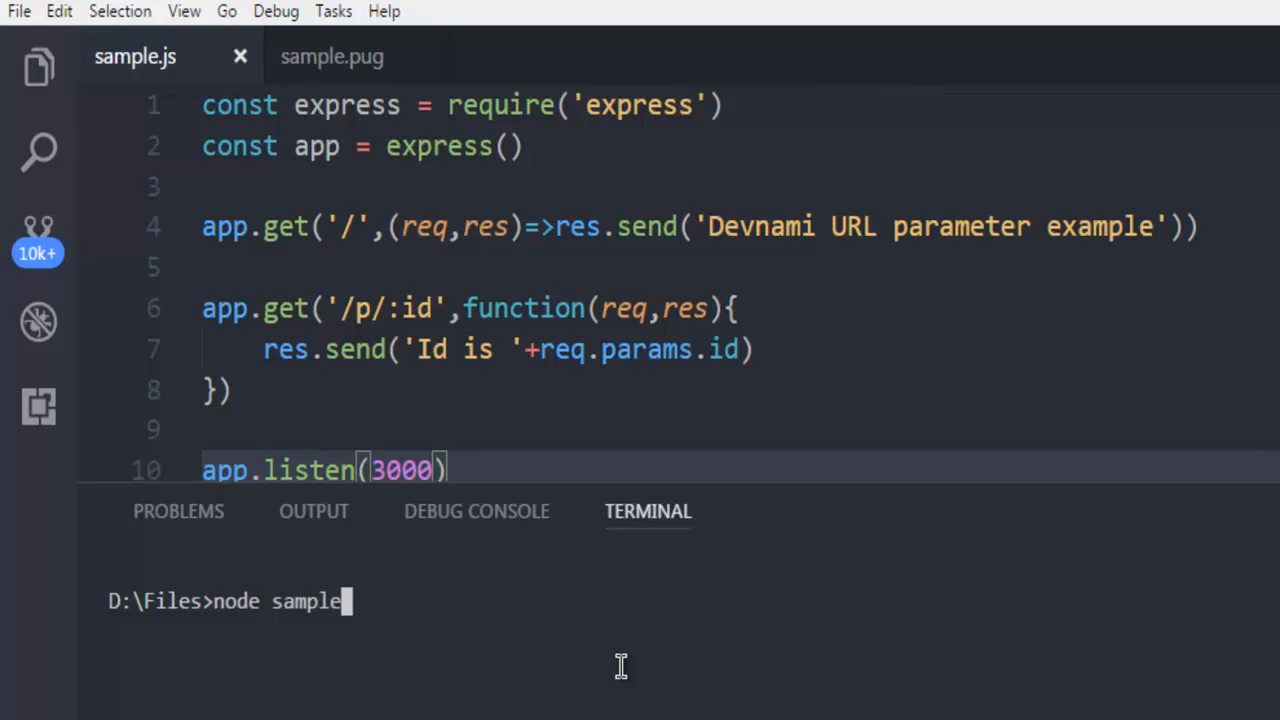
text(.js)
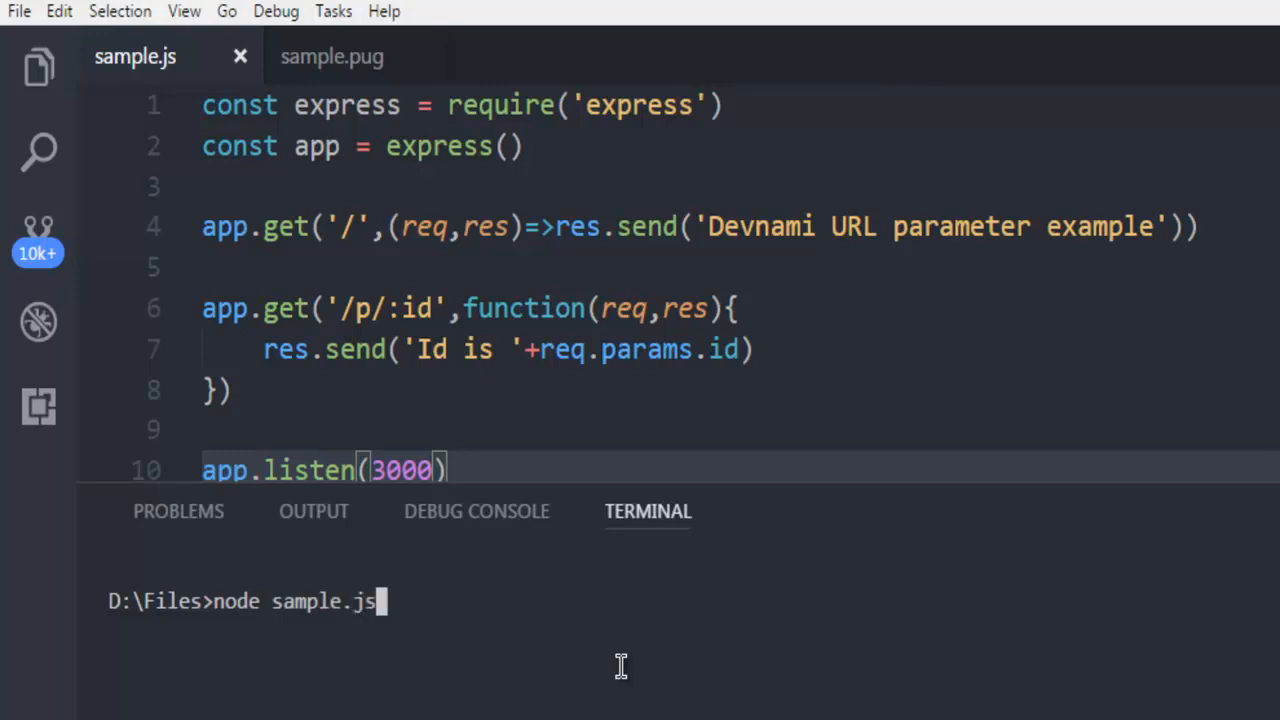
key(Enter)
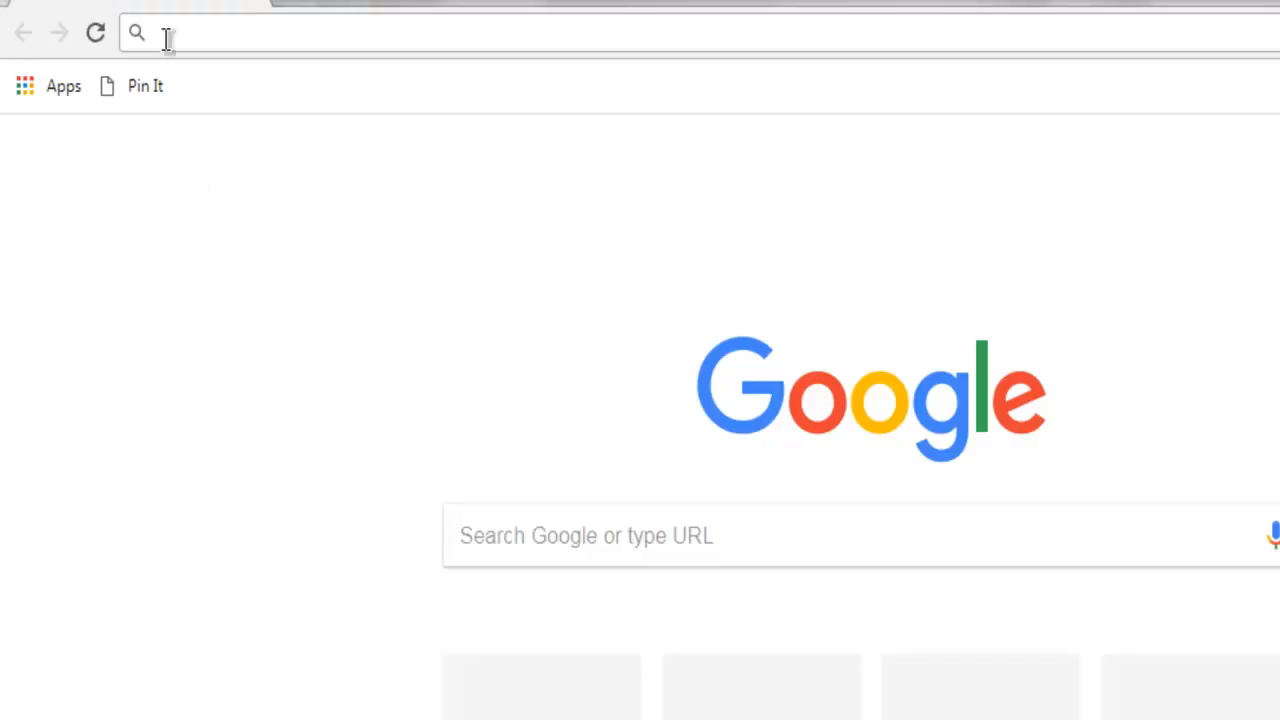
Navigate to localhost:3000/p/5000 and see 'Id is 5000'.
text(localhost:3000/p/)
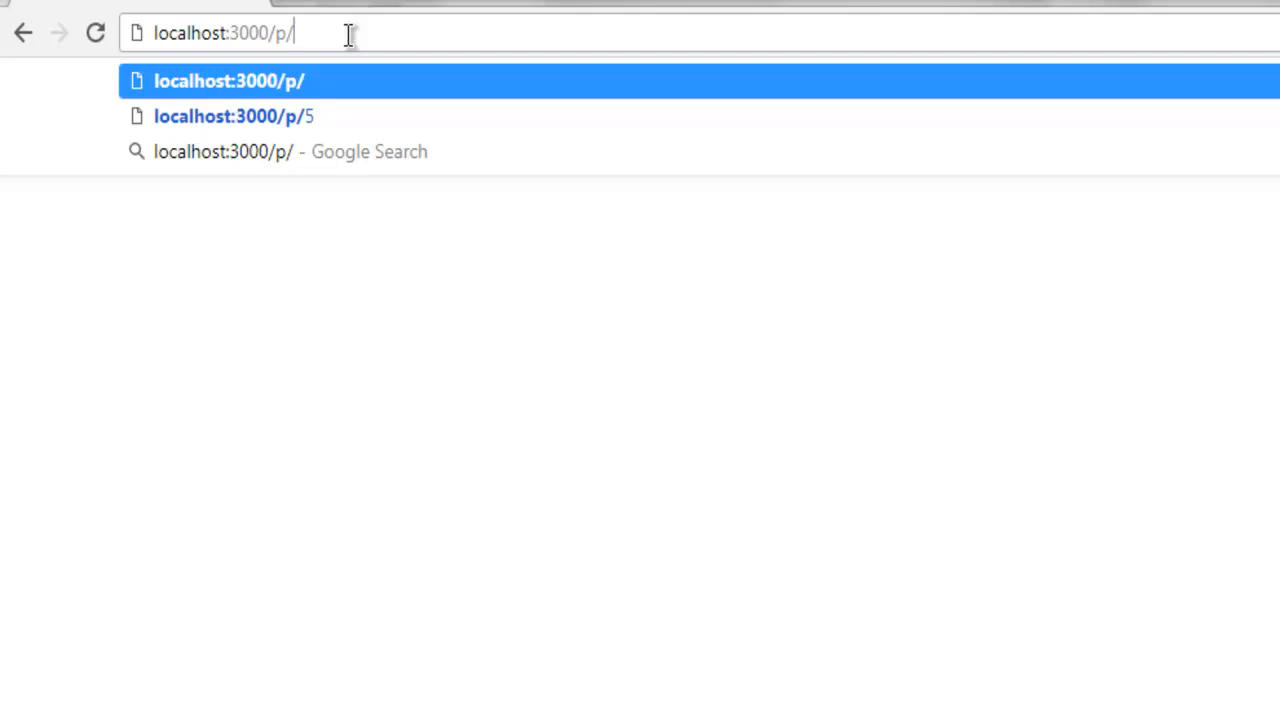
text(5)
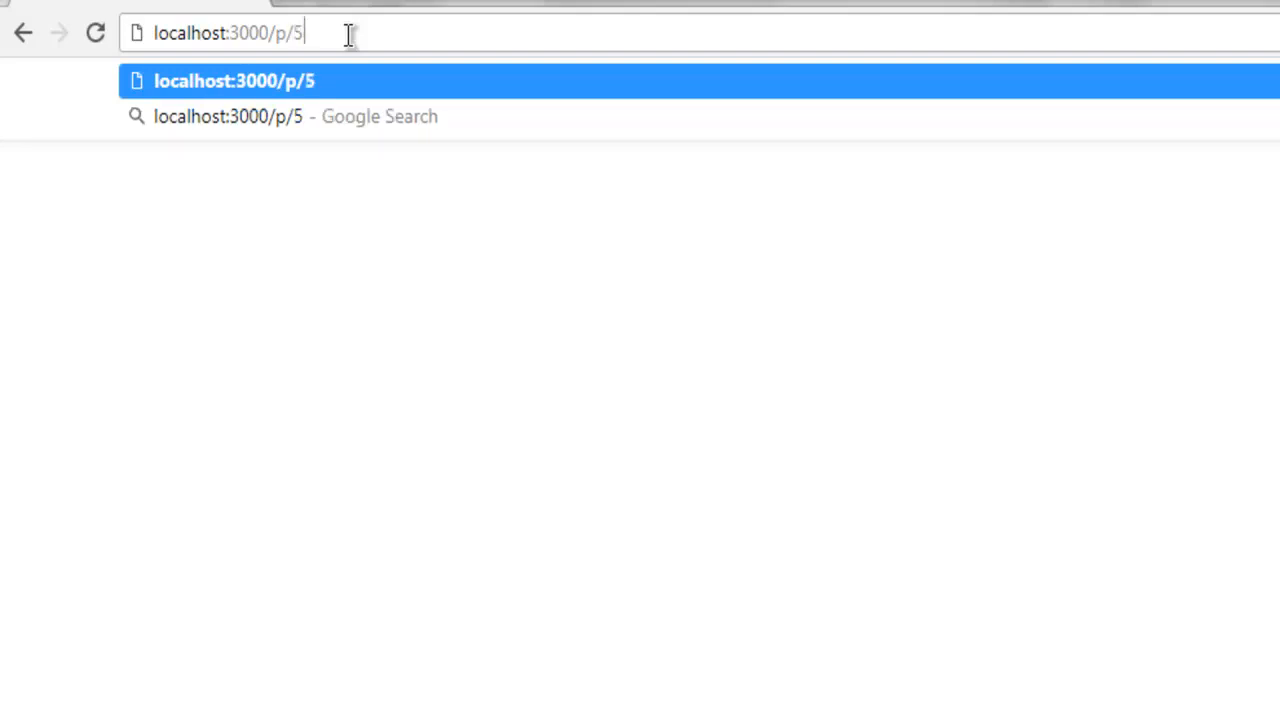
text(000)
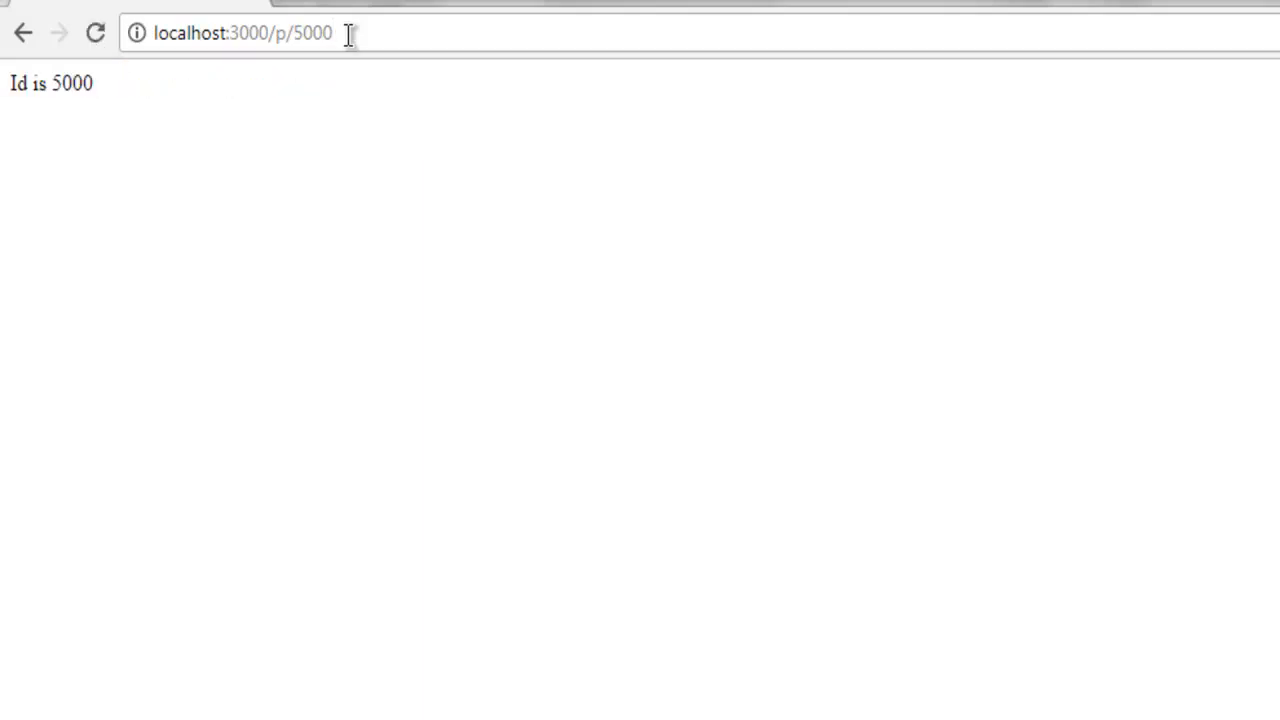
mouse_move(8, 84)
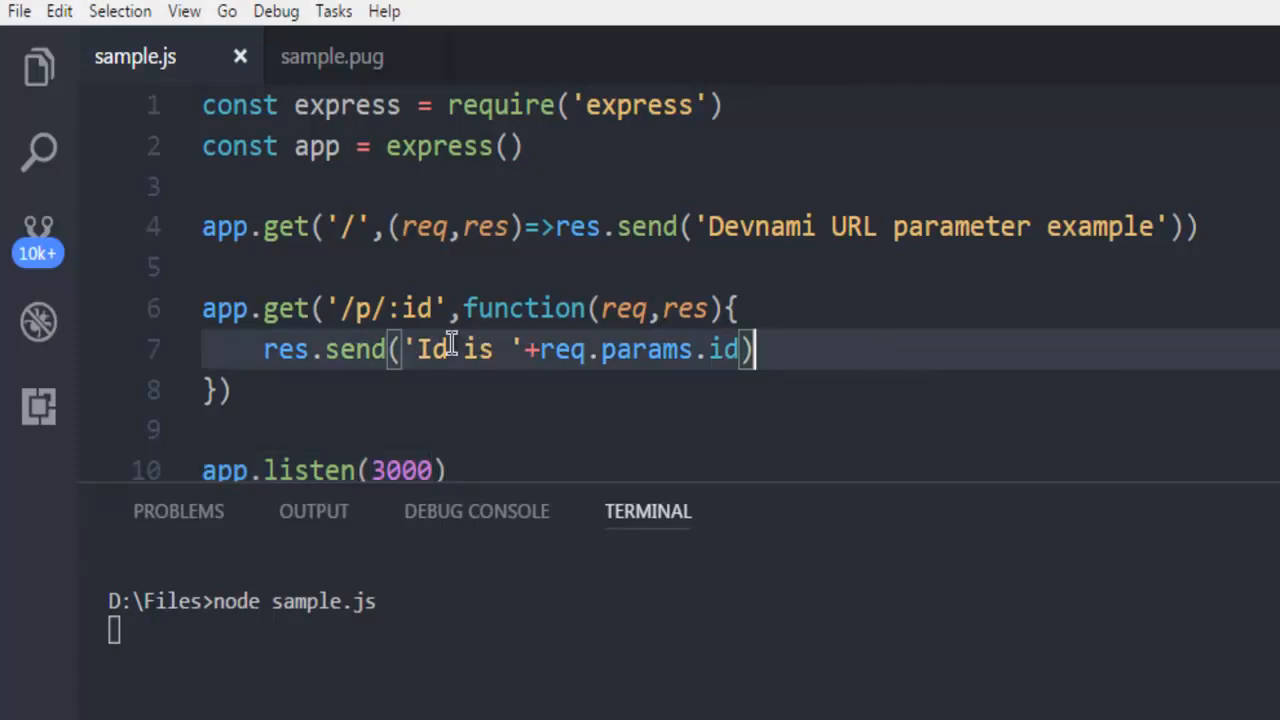
mouse_move(432, 380)
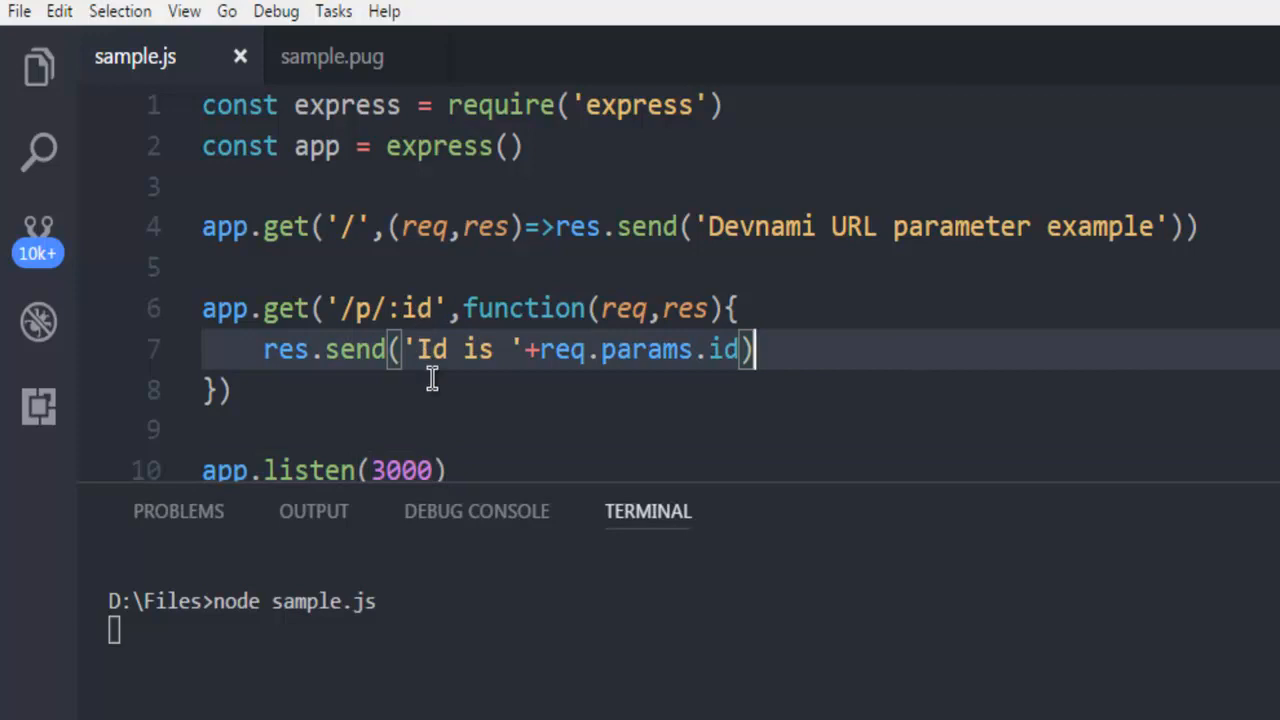
mouse_move(840, 366)
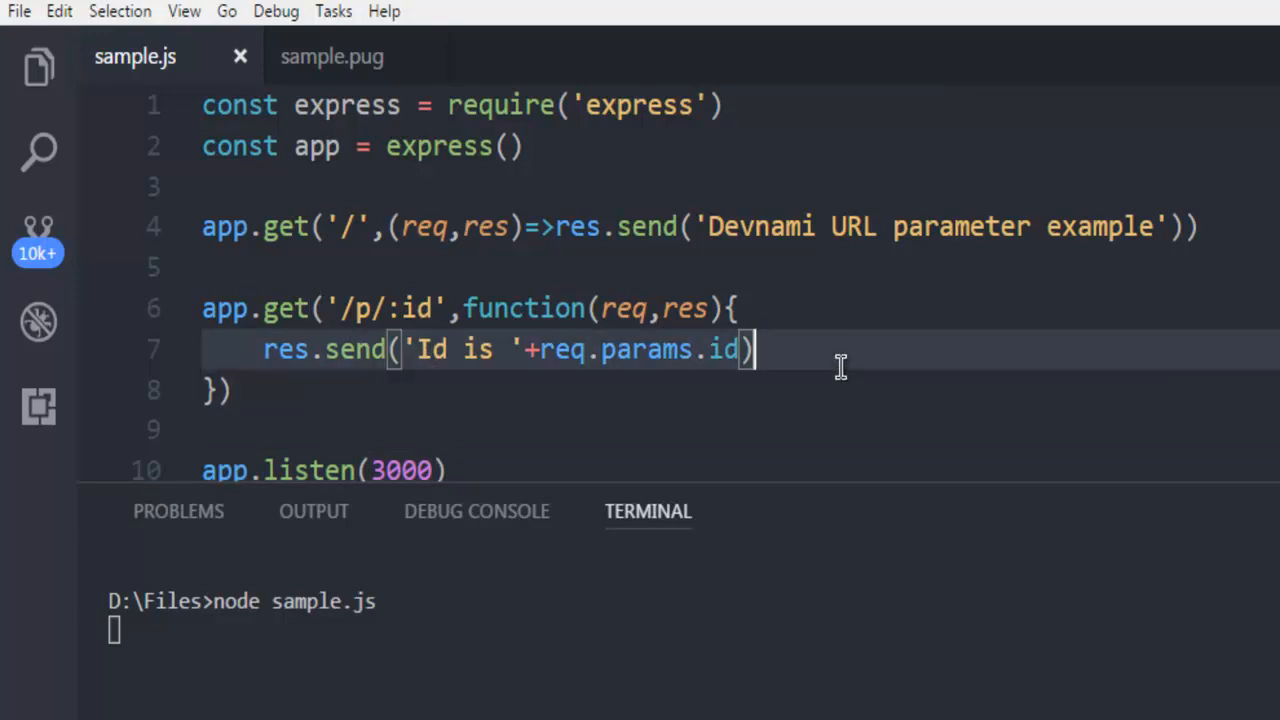